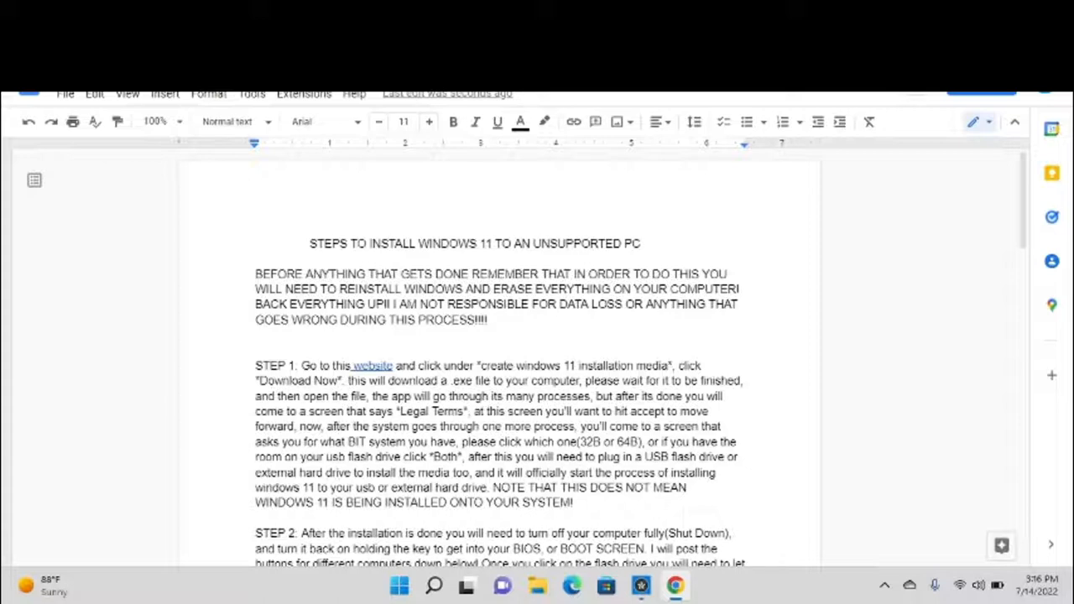
pyautogui.moveTo(1017, 138)
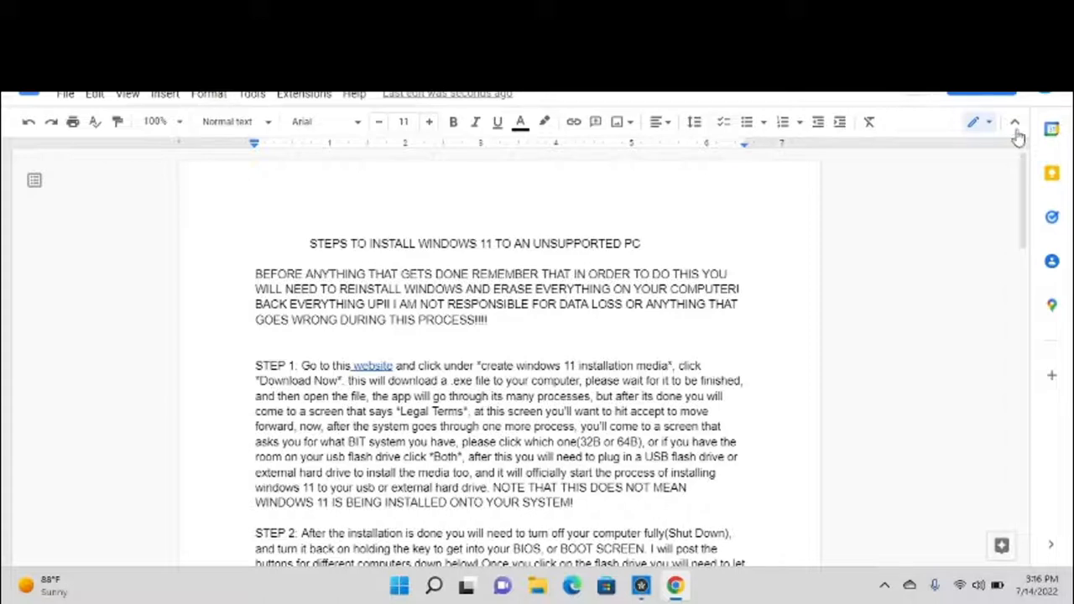
# Step: Scroll the guide, then bring up Microsoft's Download Windows 11 page in Chrome
pyautogui.scroll(-3)
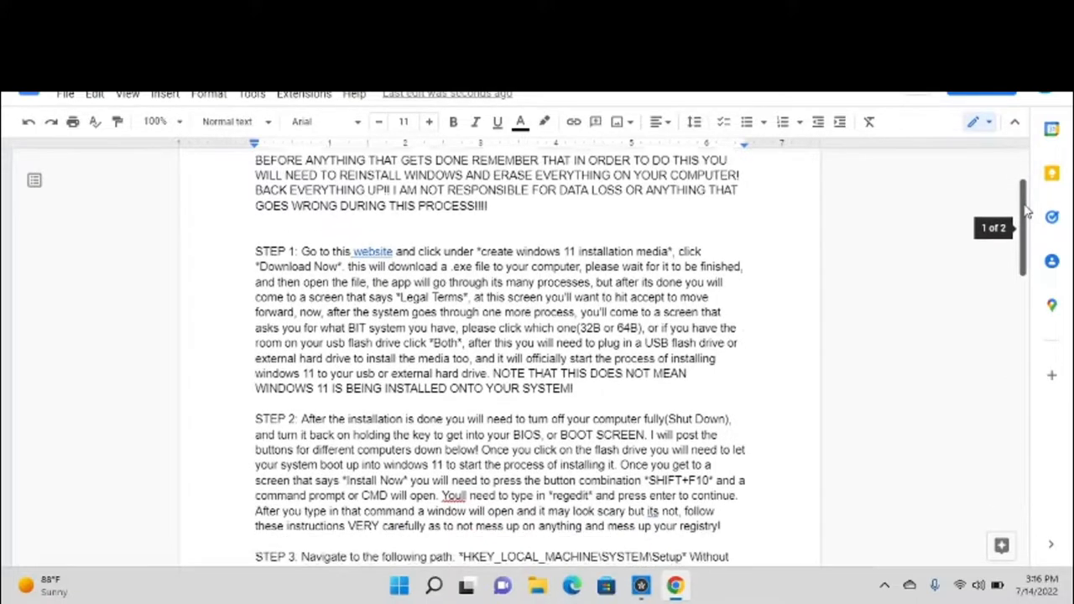
pyautogui.scroll(-3)
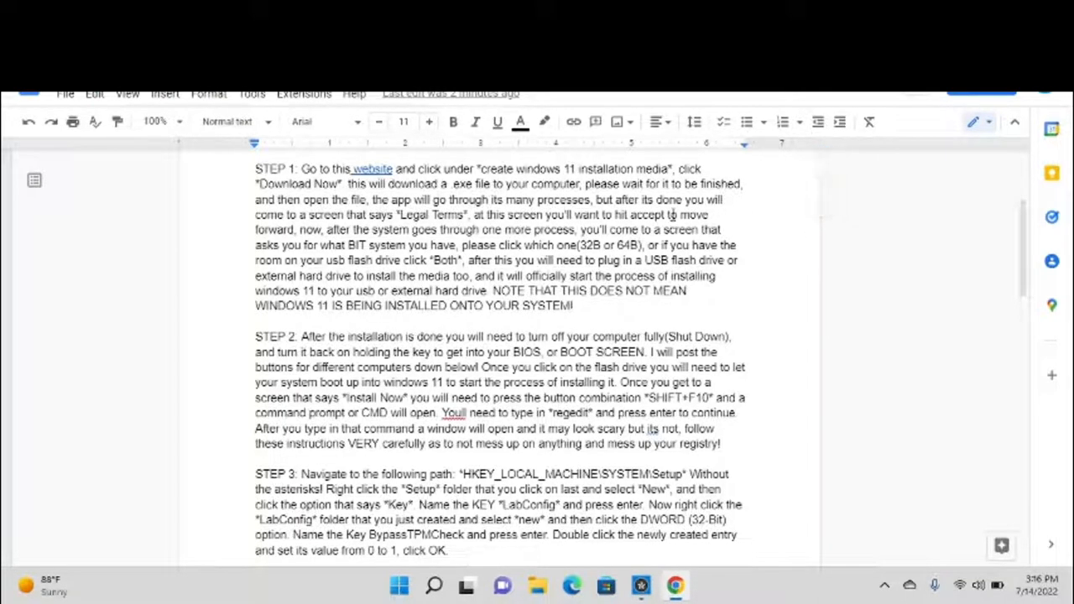
pyautogui.moveTo(372, 169)
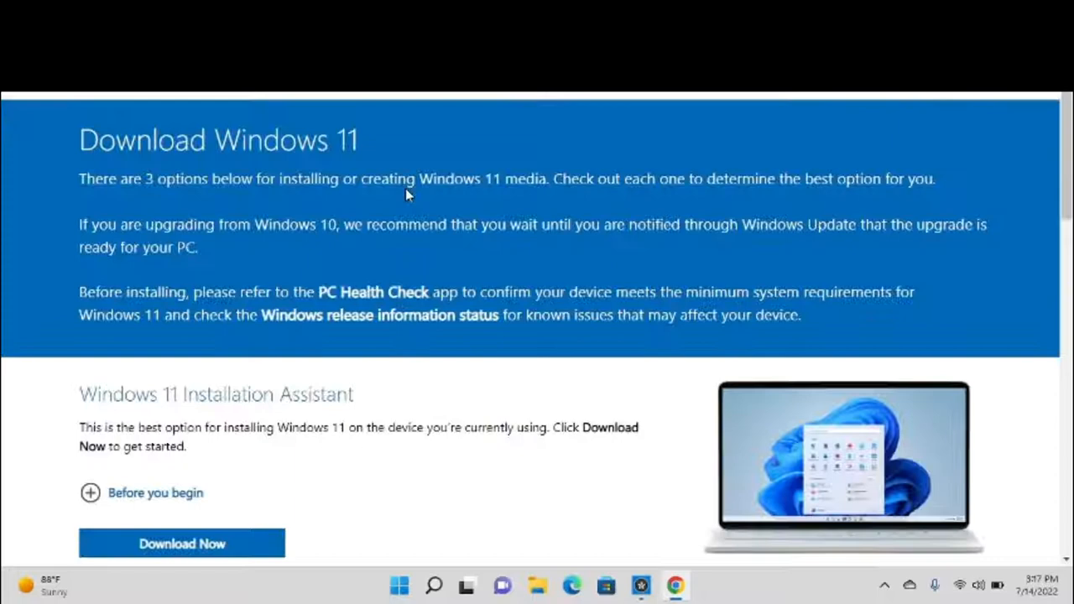
pyautogui.scroll(3)
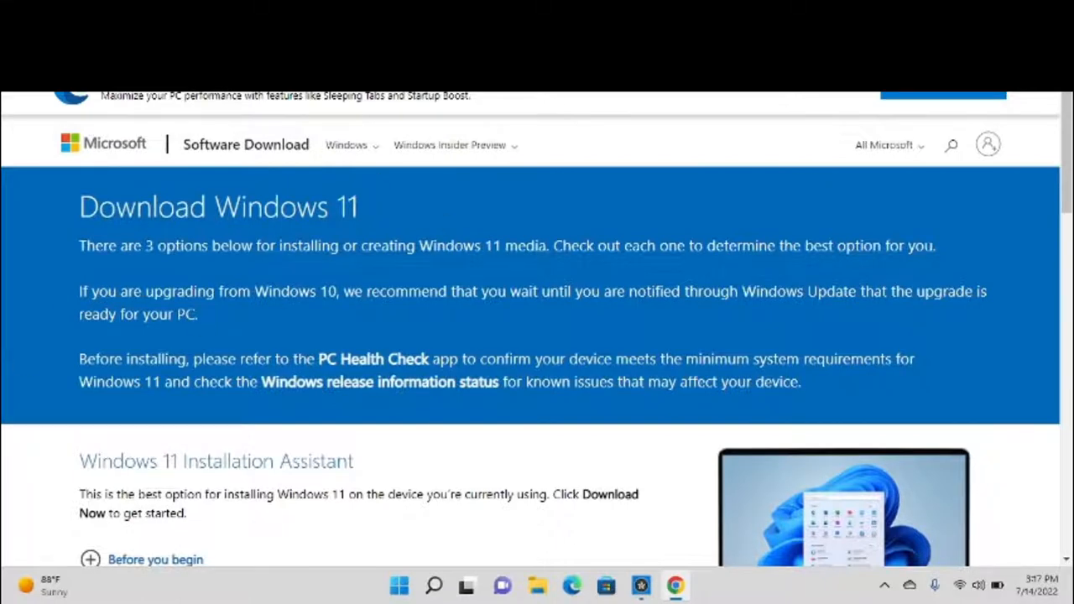
pyautogui.moveTo(777, 223)
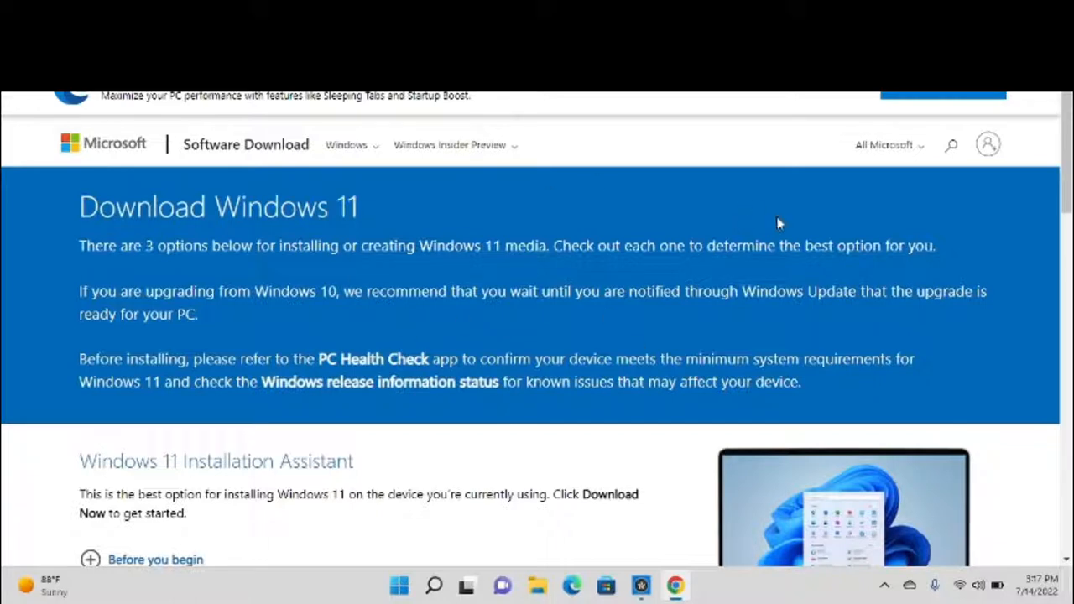
pyautogui.moveTo(1040, 142)
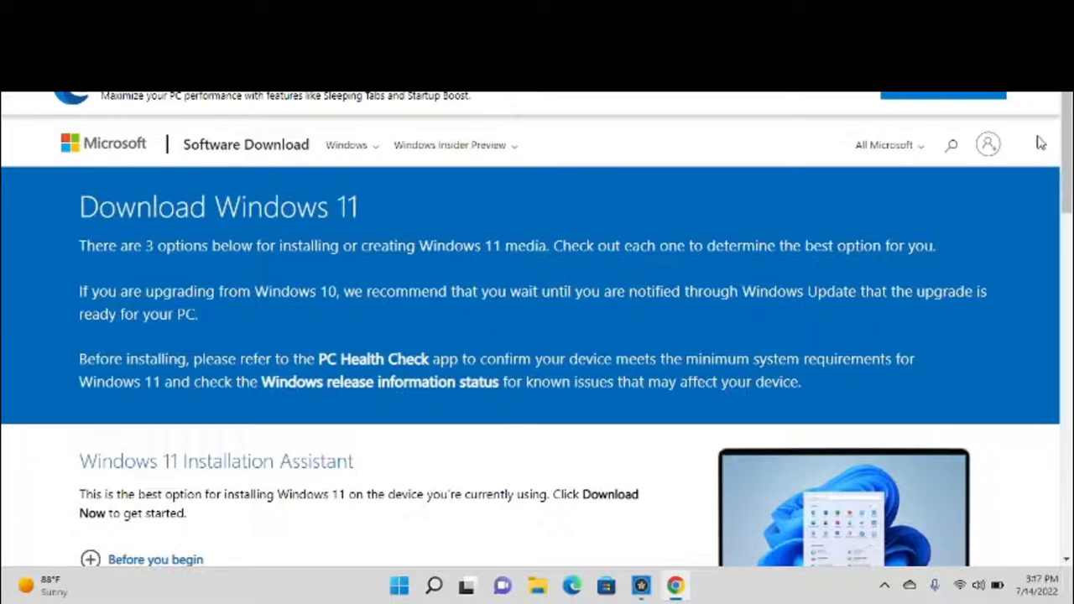
pyautogui.scroll(-3)
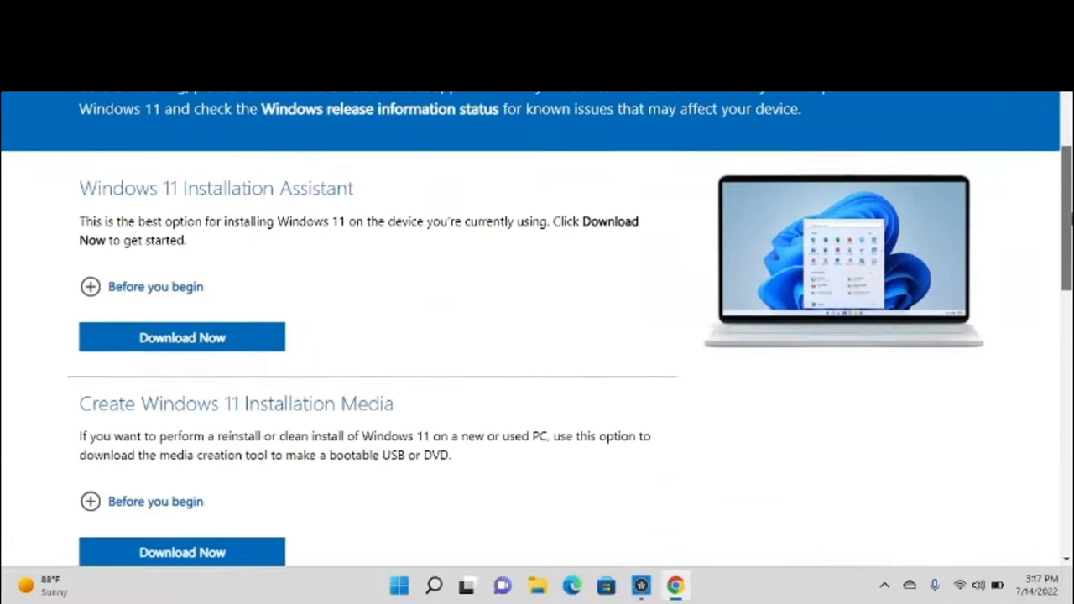
pyautogui.scroll(-3)
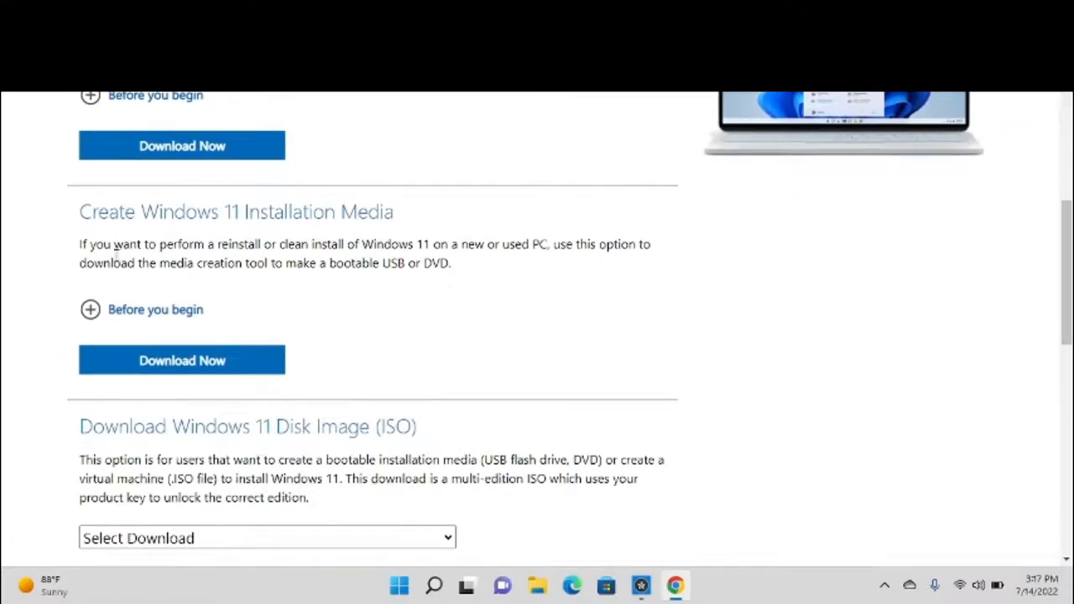
pyautogui.moveTo(417, 221)
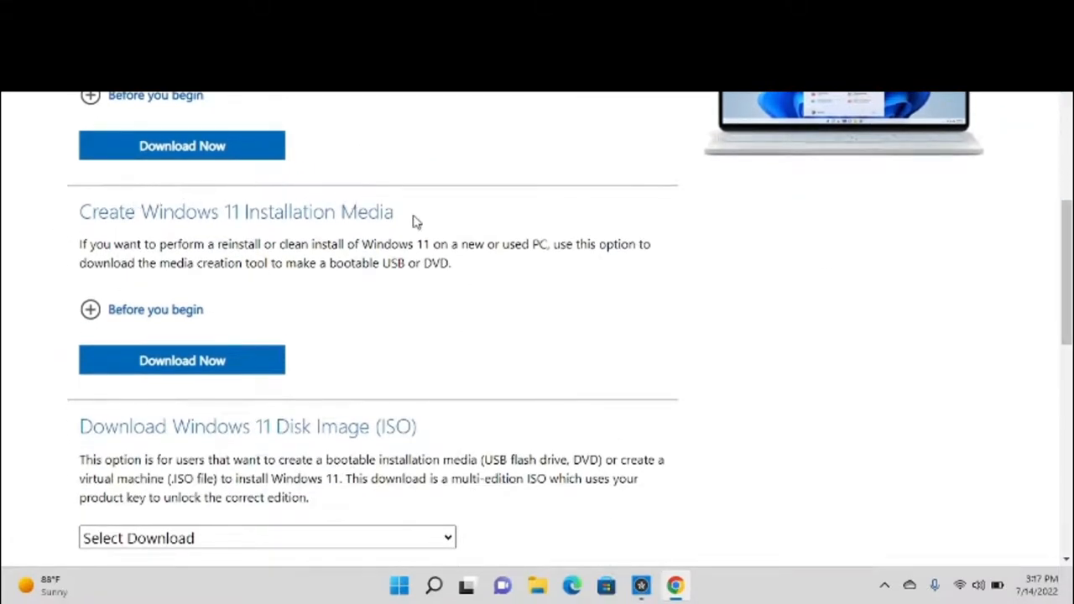
pyautogui.moveTo(182, 360)
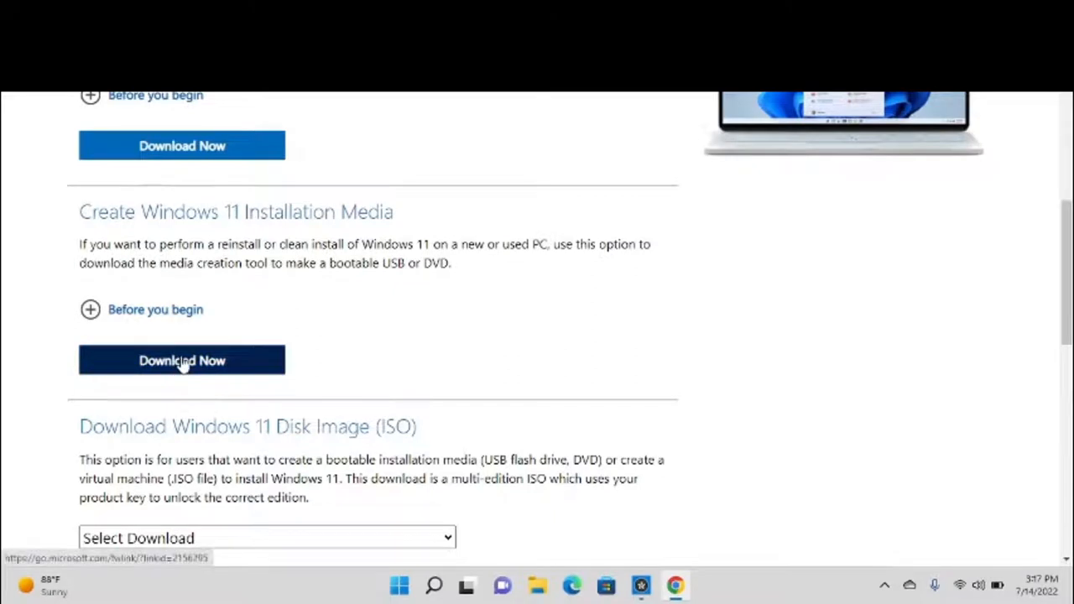
pyautogui.moveTo(223, 349)
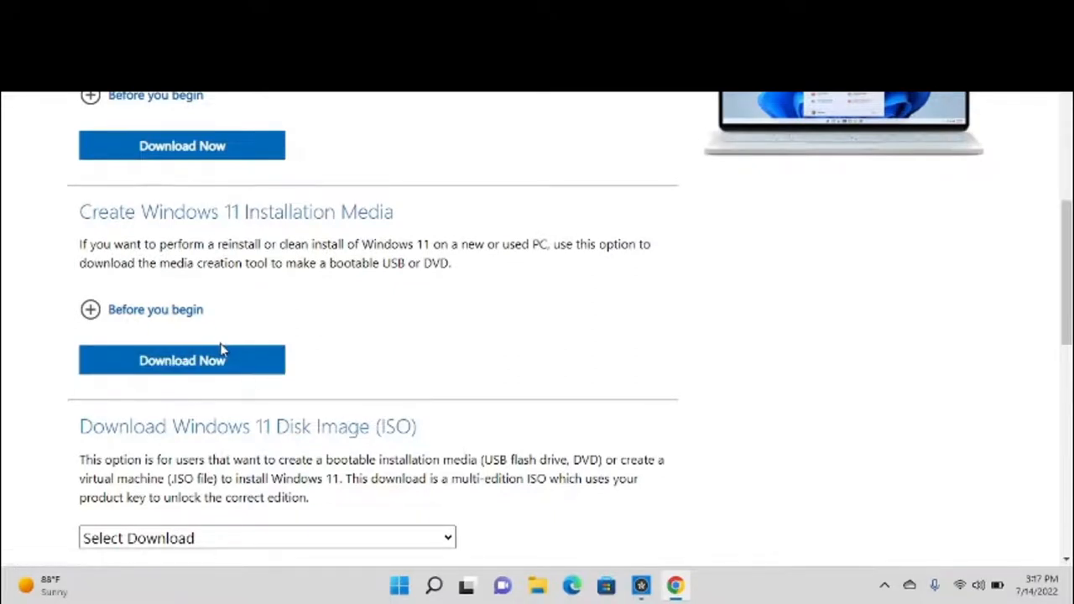
pyautogui.moveTo(156, 466)
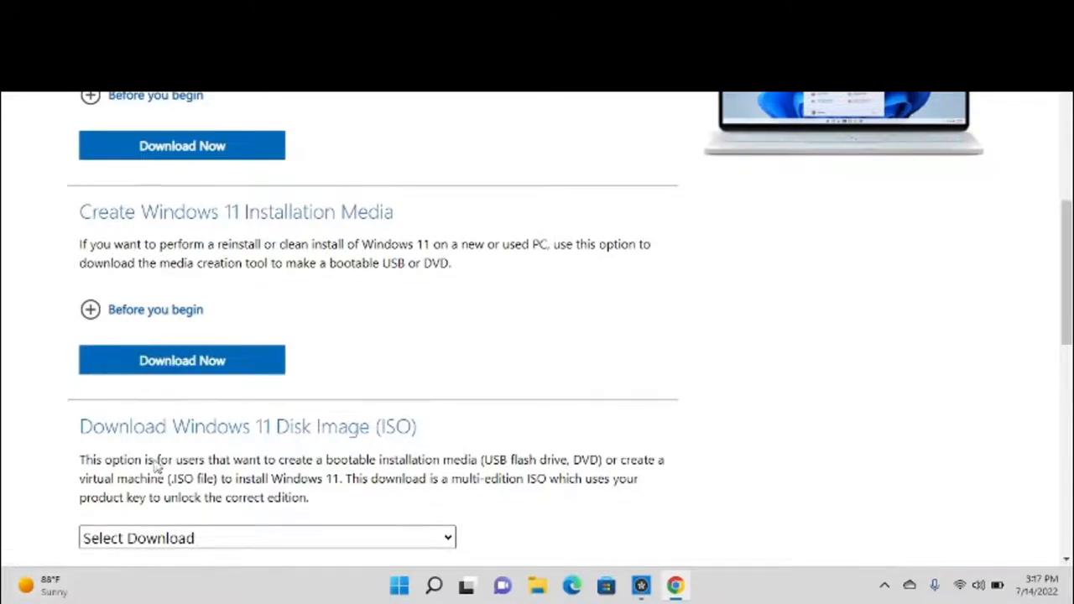
pyautogui.moveTo(155, 470)
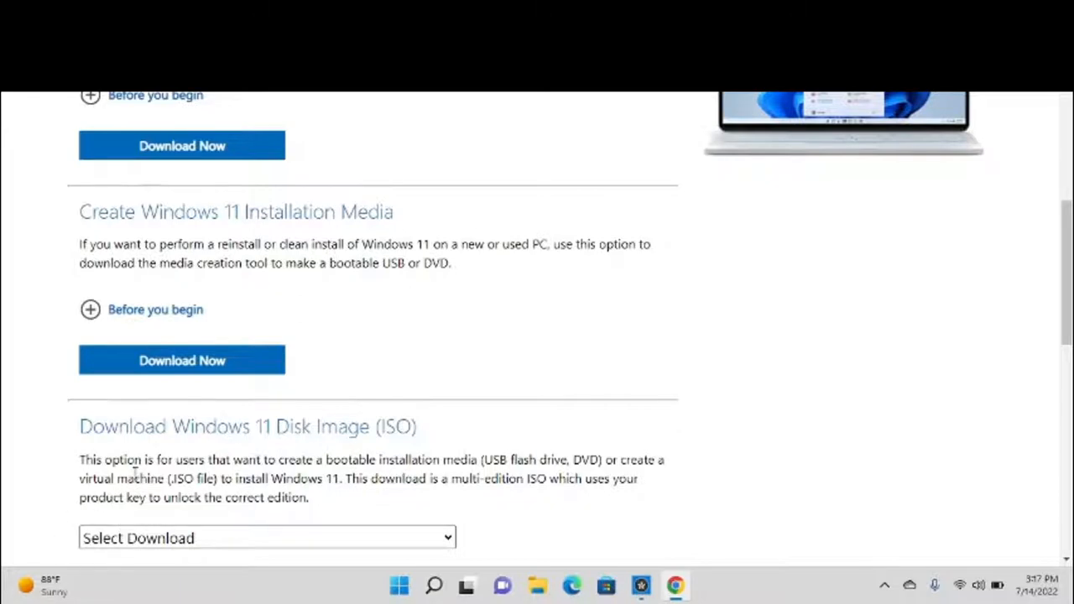
pyautogui.scroll(3)
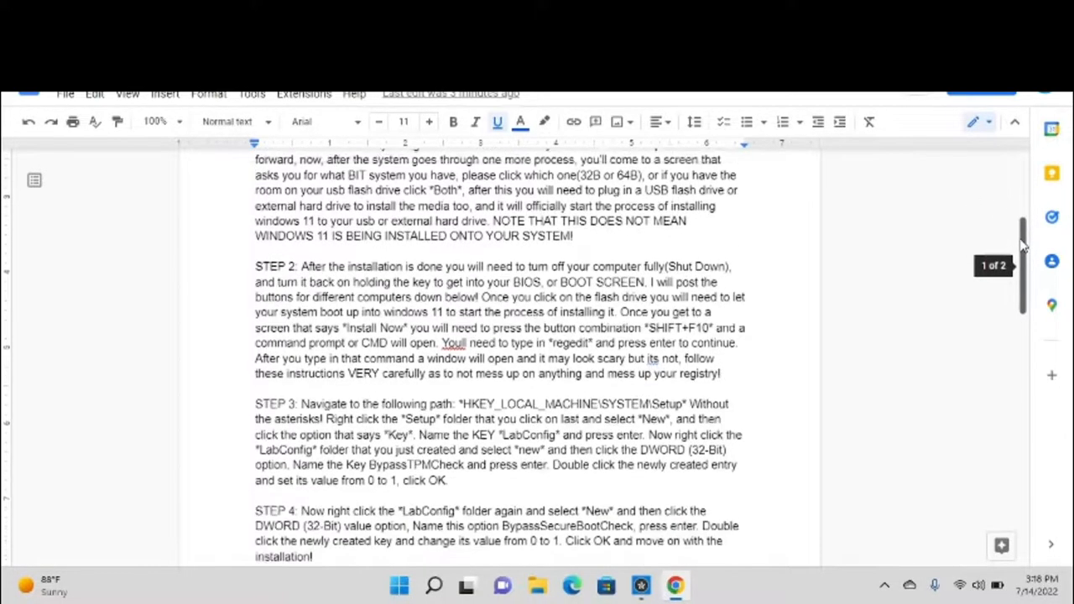
# Step: Scroll the Docs guide down through Steps 2–4 to the boot key options list
pyautogui.scroll(-3)
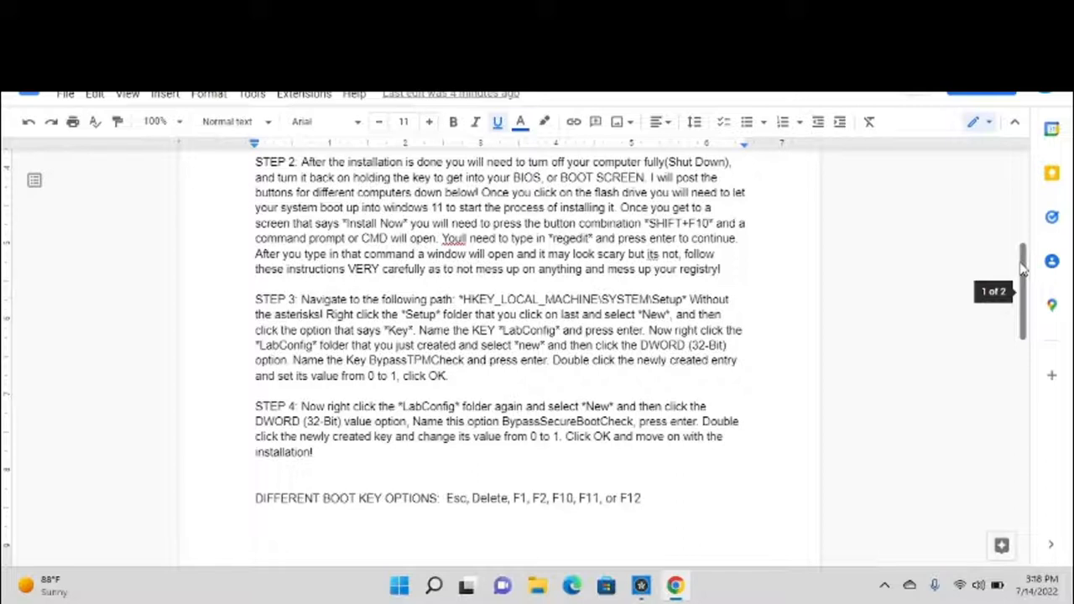
pyautogui.moveTo(434, 494)
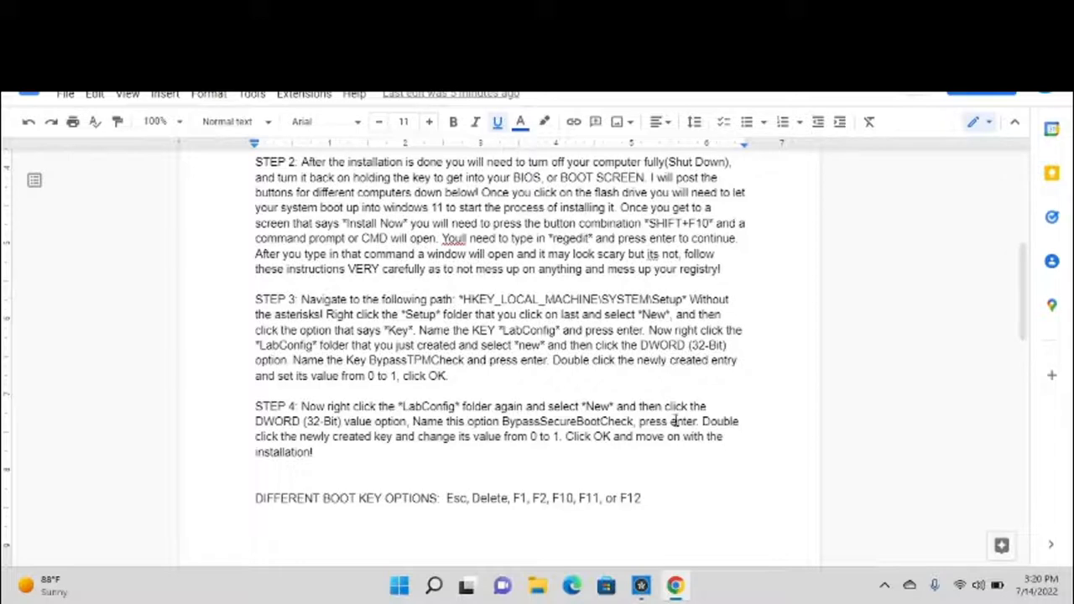
pyautogui.scroll(-3)
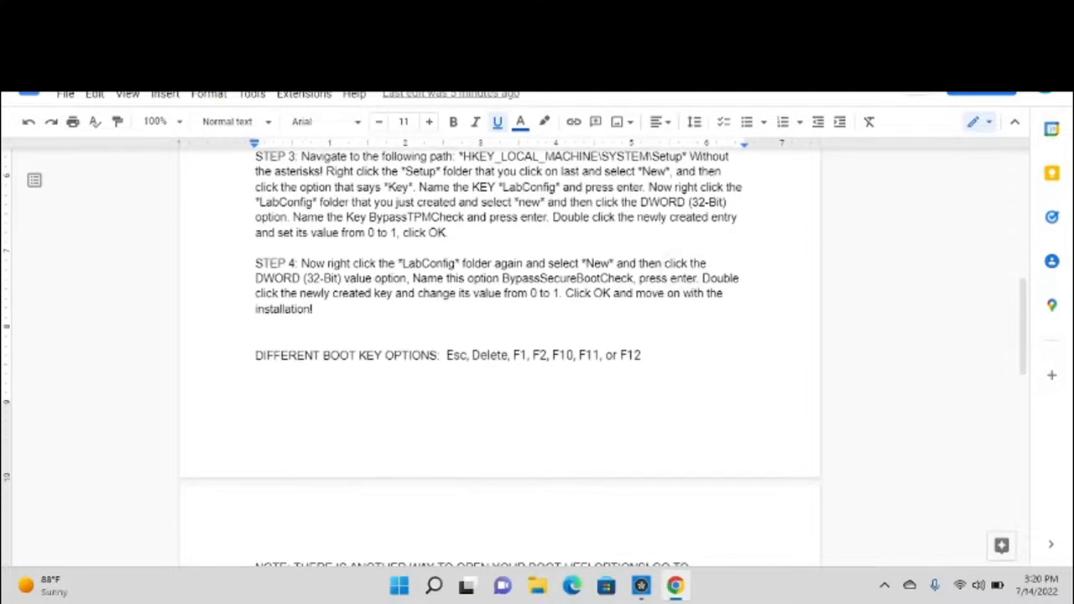
pyautogui.moveTo(1021, 357)
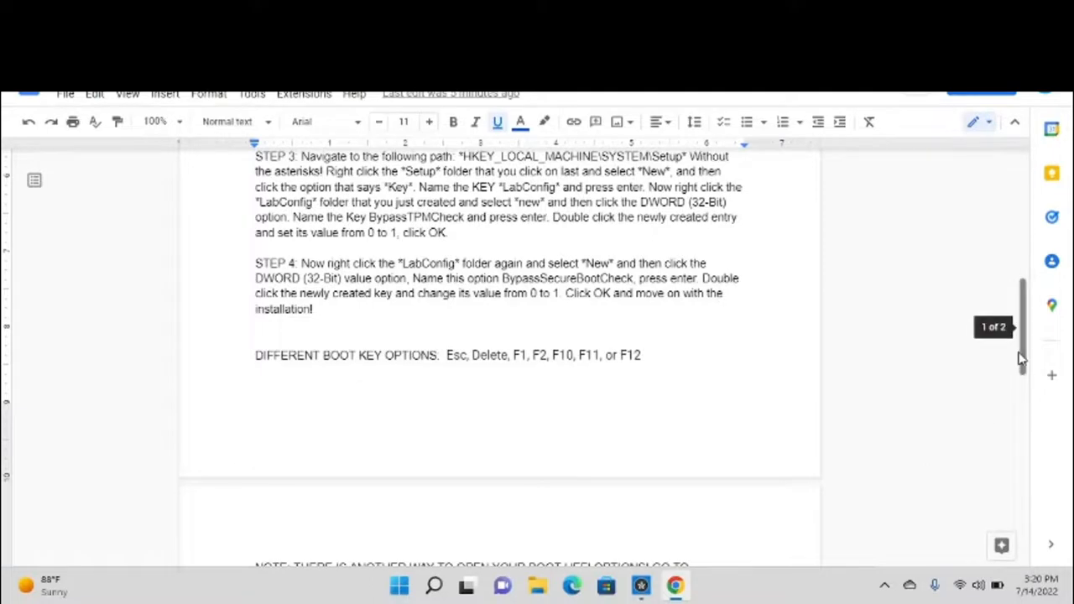
pyautogui.scroll(3)
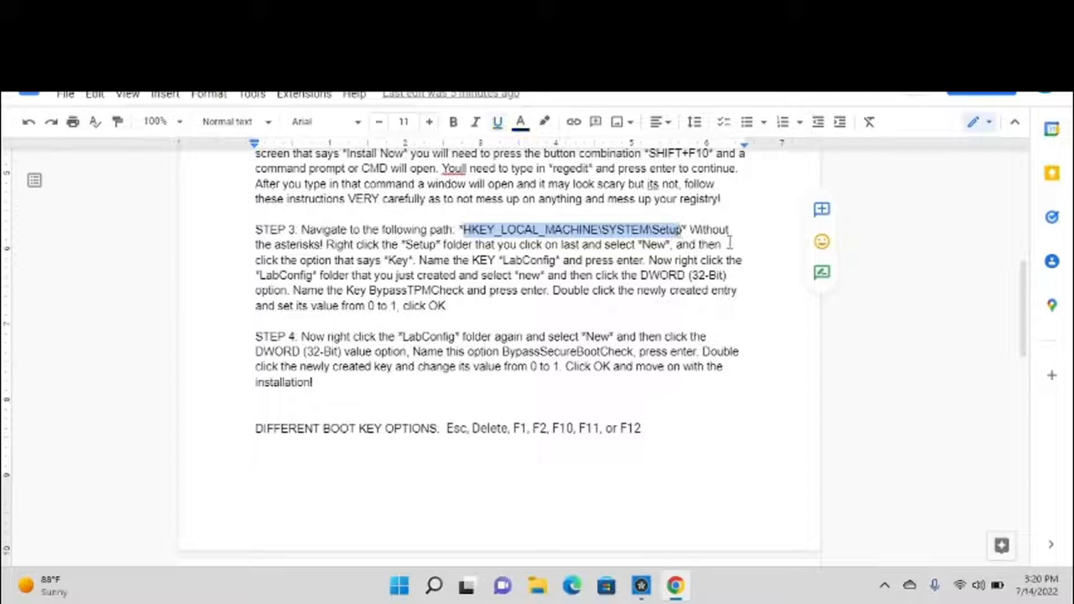
pyautogui.click(450, 305)
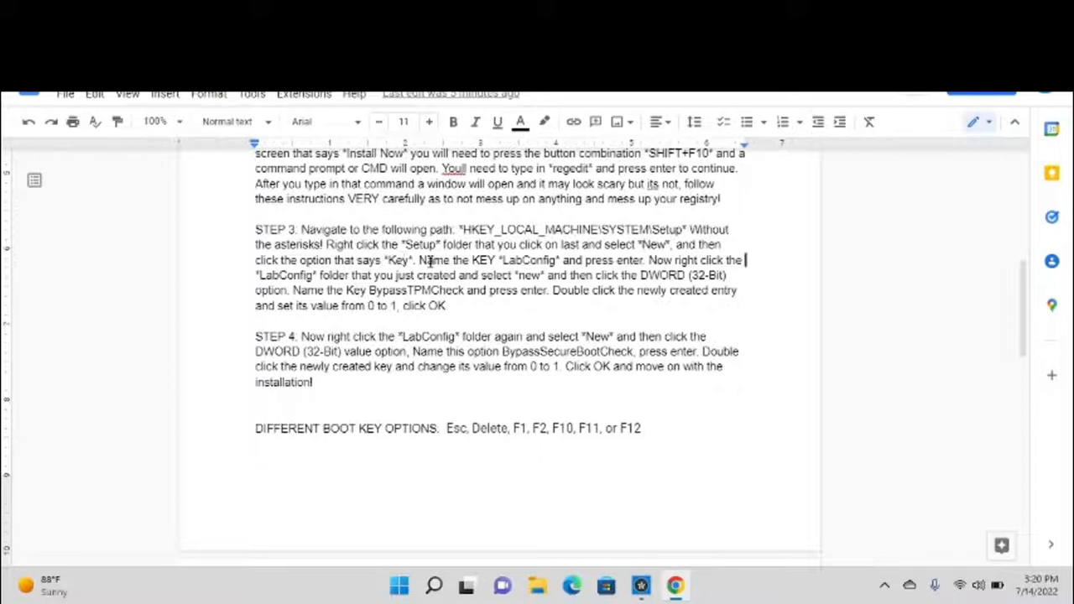
pyautogui.moveTo(503, 260)
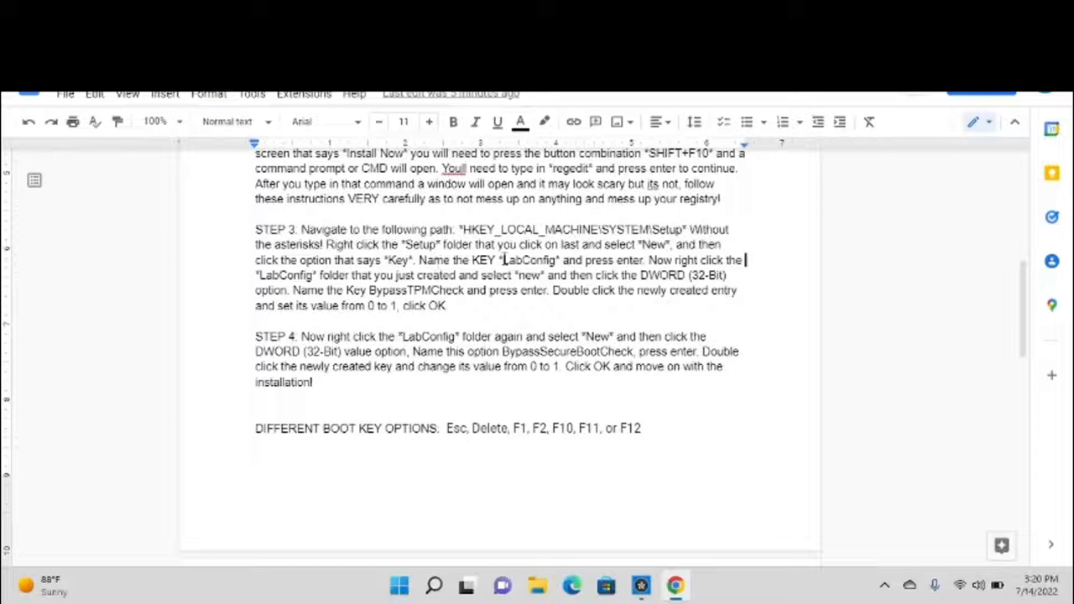
# Step: Highlight then deselect 'LabConfig' in Step 3 and 'BypassSecureBootCheck' in Step 4
pyautogui.doubleClick(528, 259)
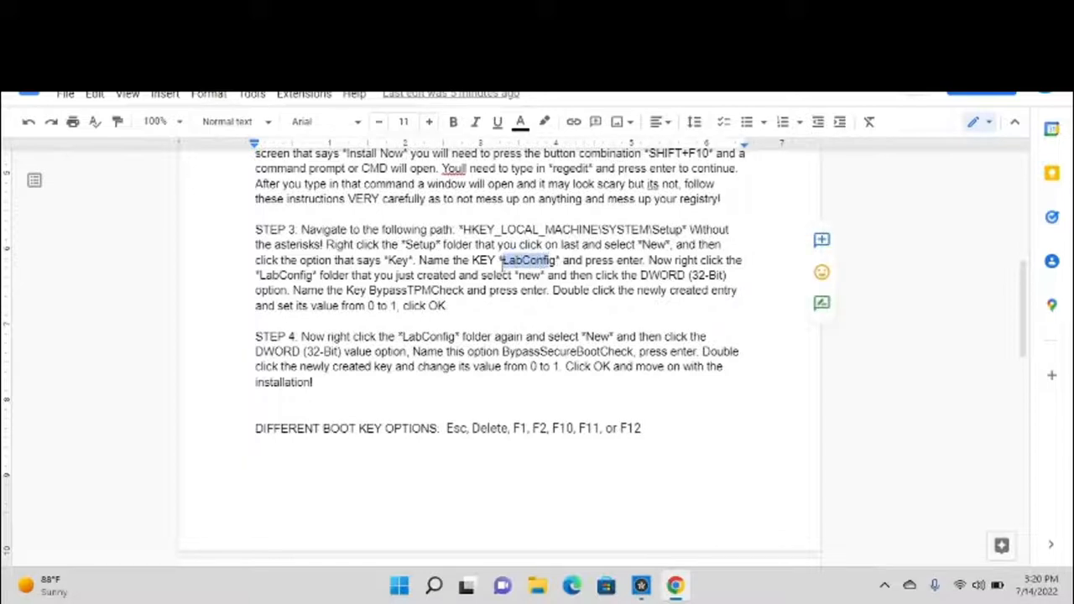
pyautogui.click(527, 260)
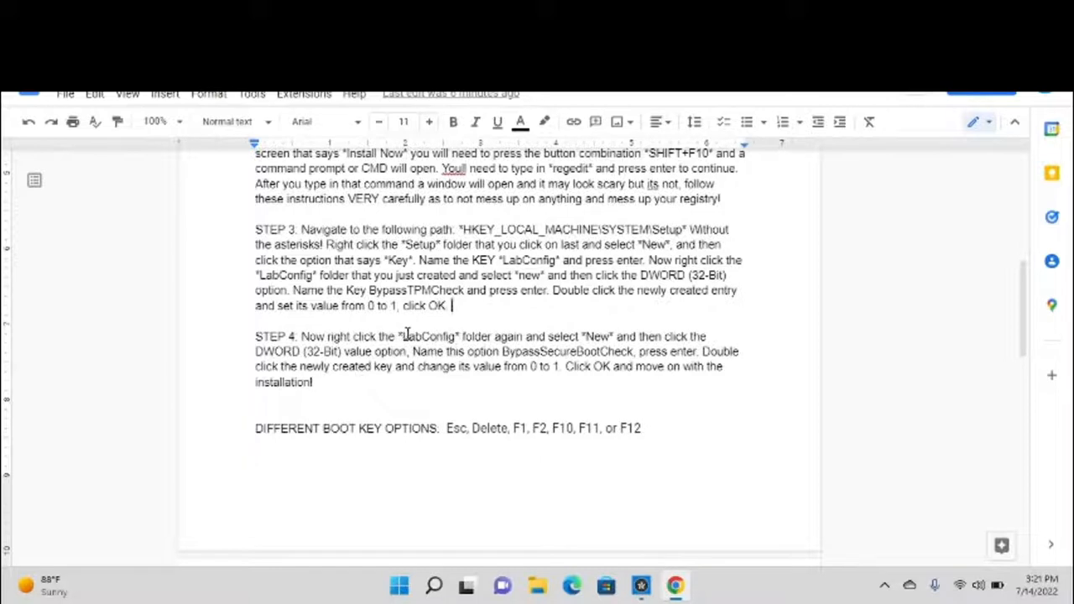
pyautogui.moveTo(506, 271)
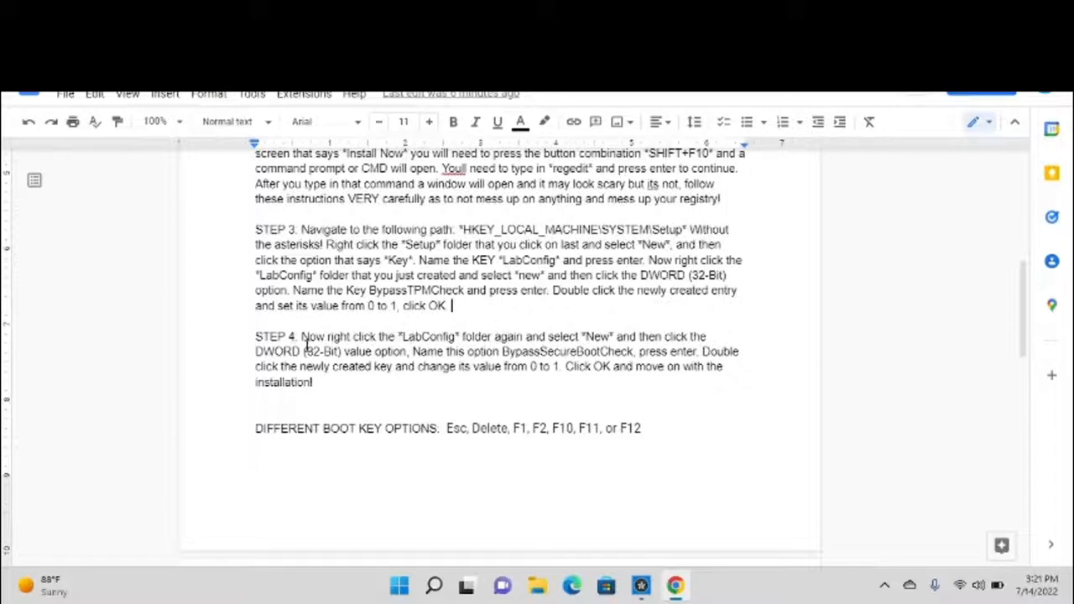
pyautogui.moveTo(484, 358)
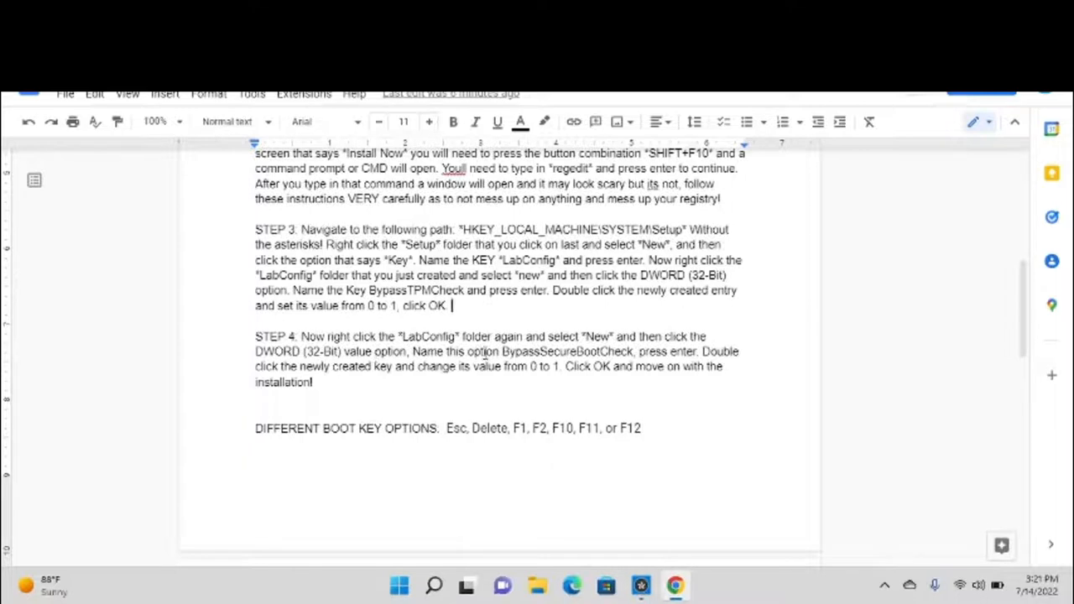
pyautogui.doubleClick(560, 352)
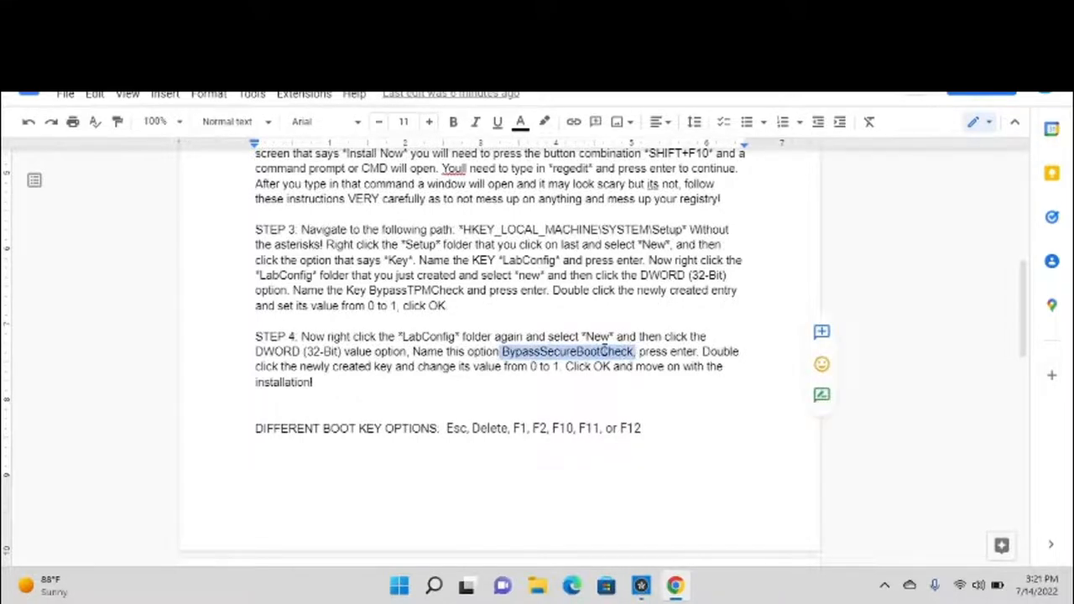
pyautogui.moveTo(662, 371)
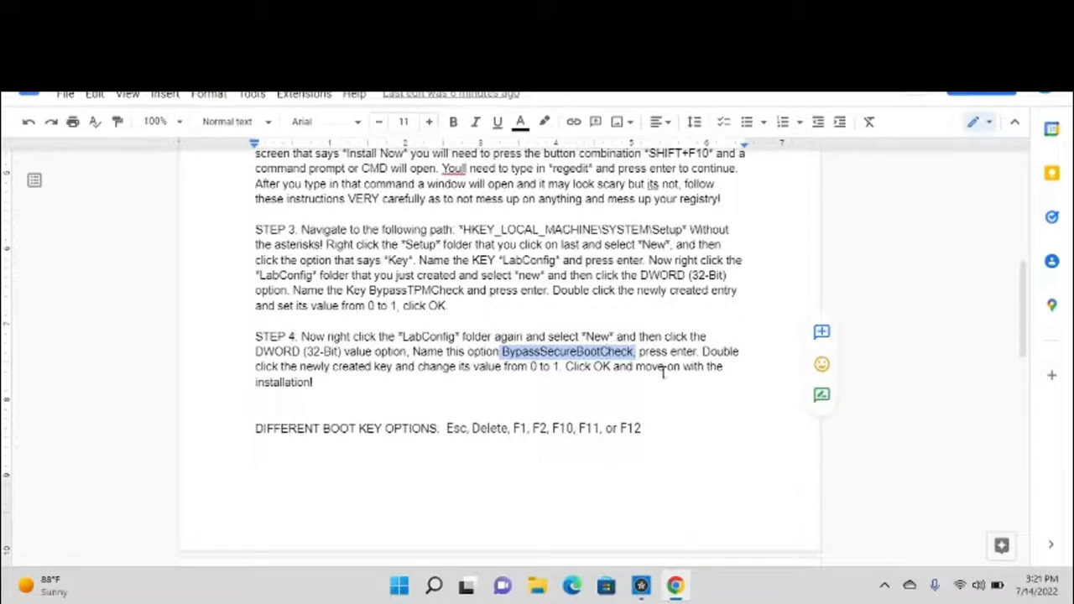
pyautogui.click(399, 355)
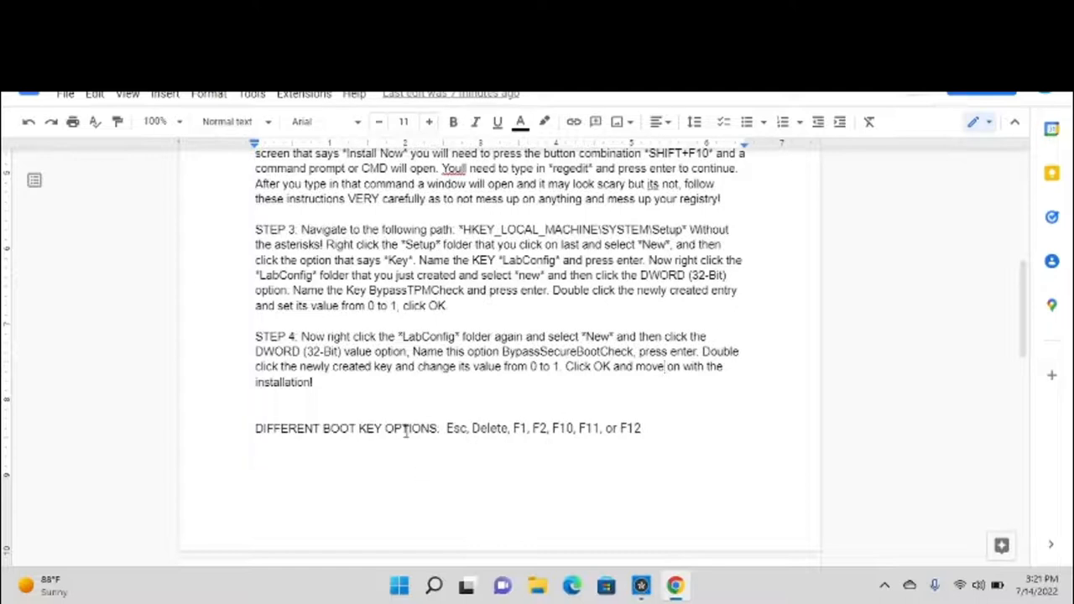
pyautogui.moveTo(1020, 310)
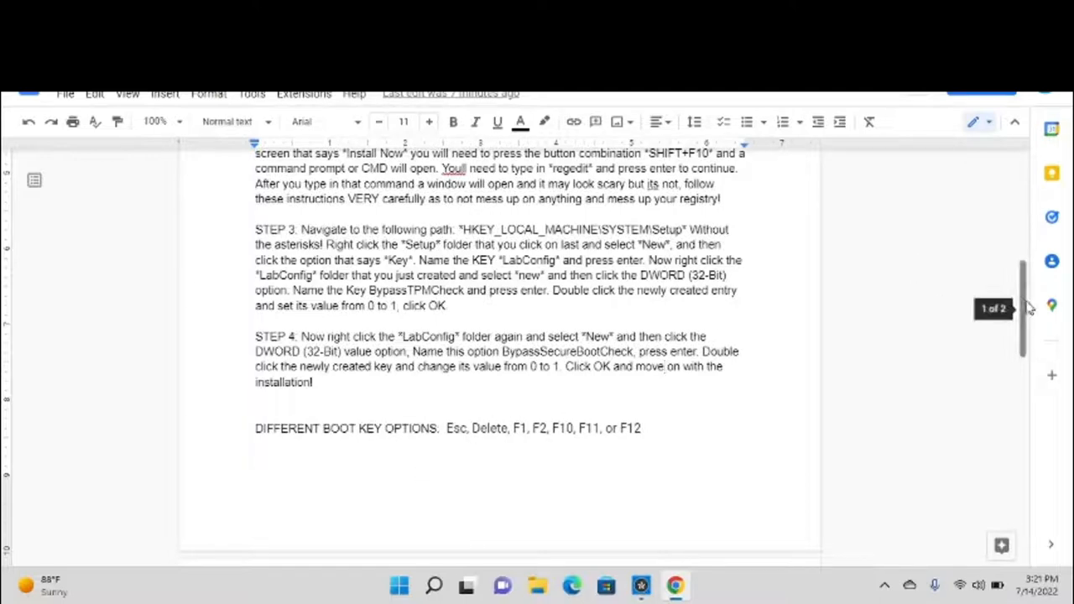
# Step: Scroll down to the NOTE on reaching UEFI options via Settings and Recovery
pyautogui.scroll(-3)
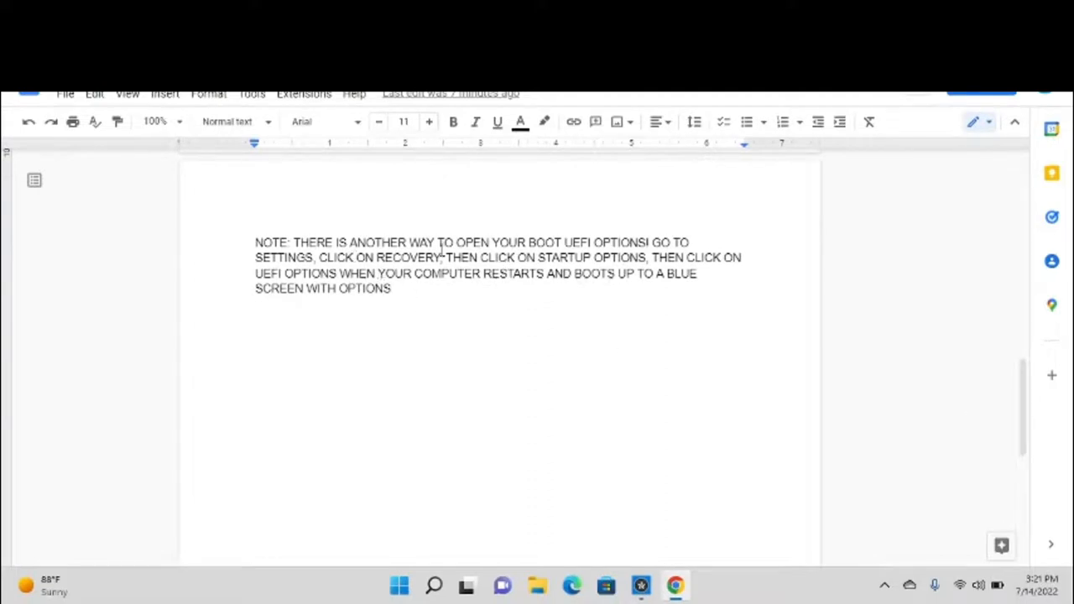
pyautogui.moveTo(355, 321)
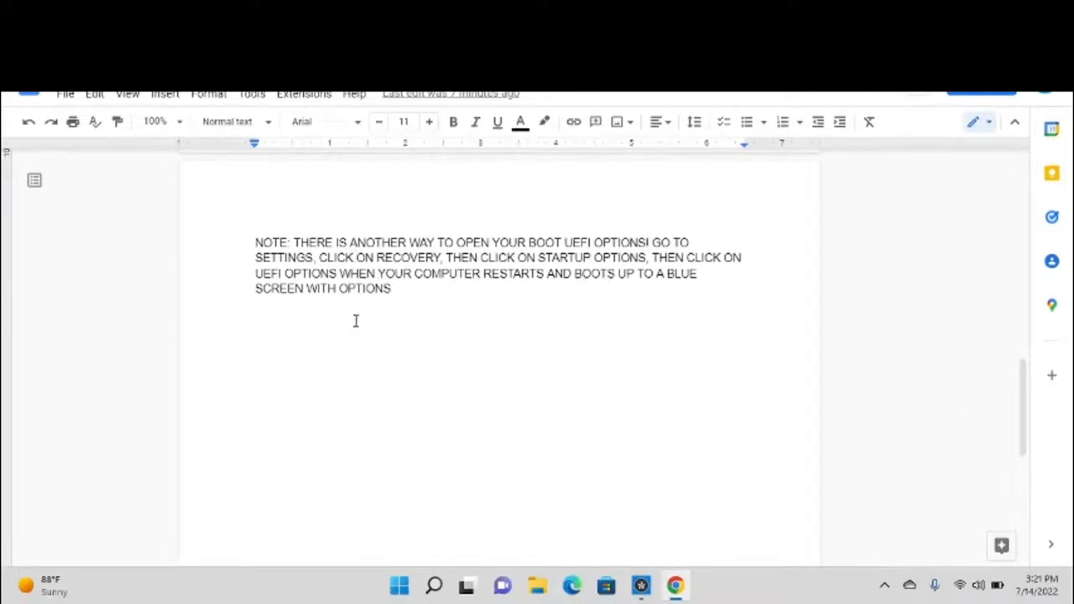
pyautogui.moveTo(281, 271)
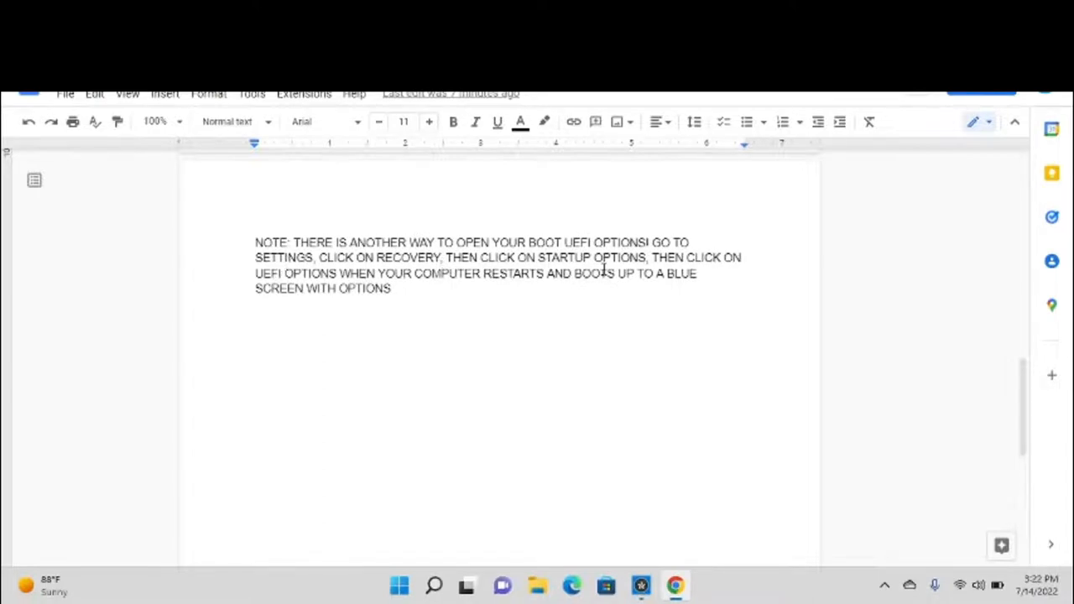
pyautogui.moveTo(365, 299)
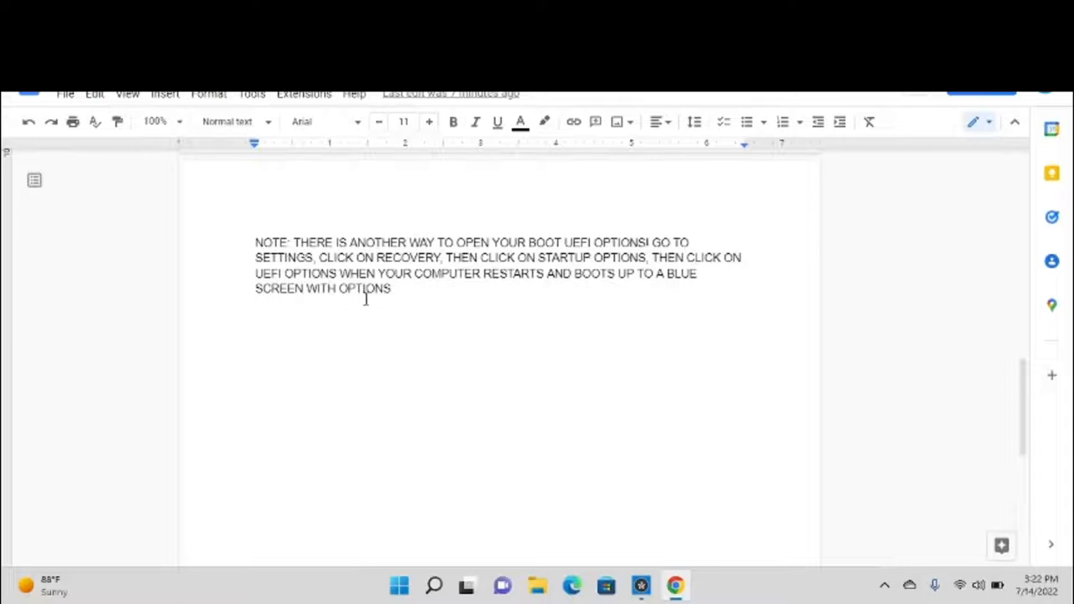
pyautogui.moveTo(602, 288)
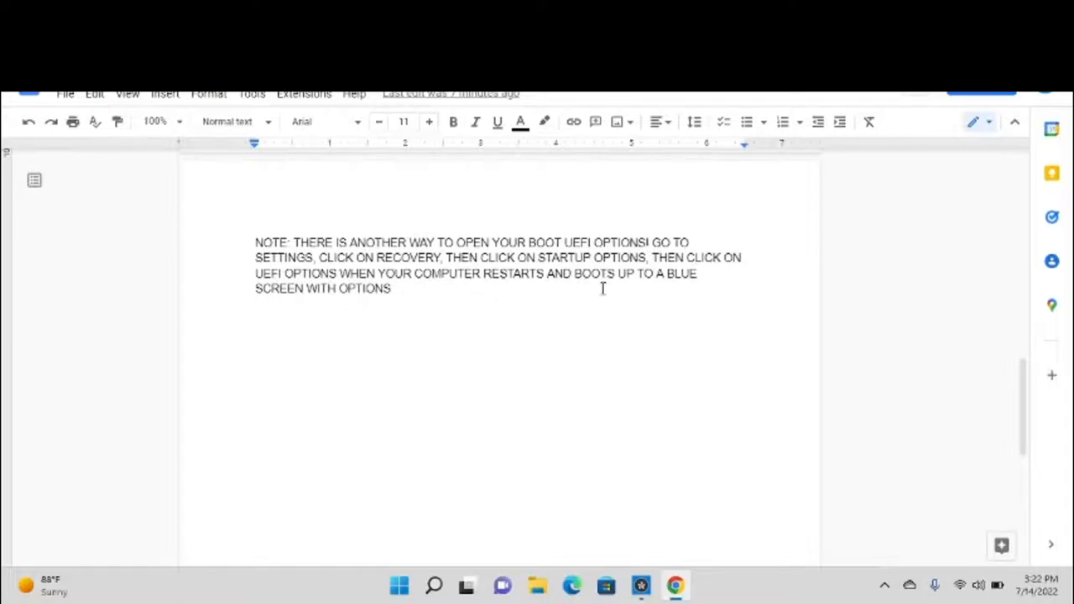
pyautogui.moveTo(402, 384)
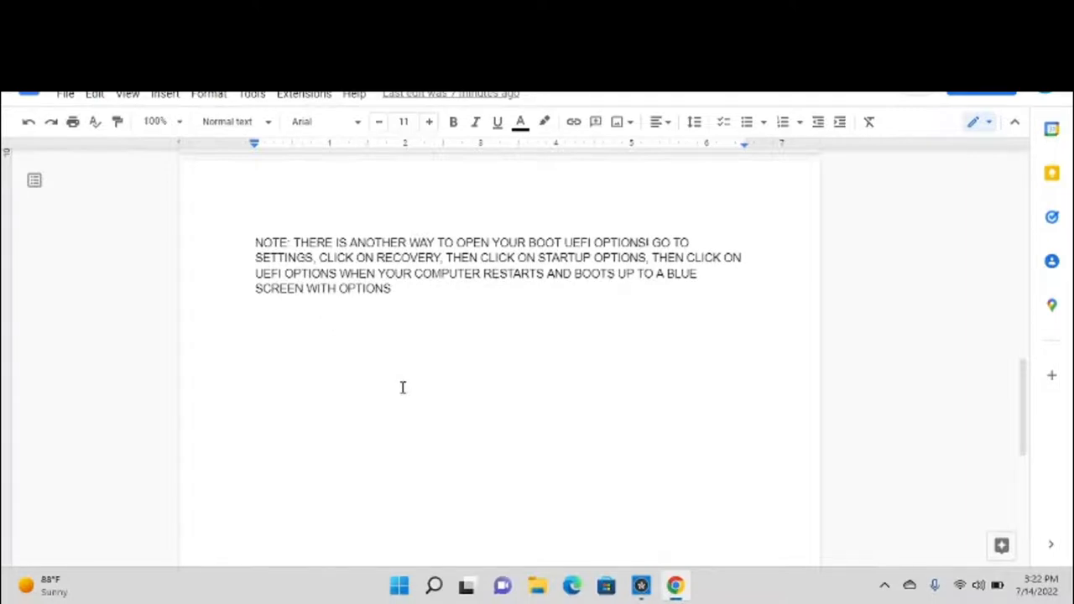
pyautogui.moveTo(34, 577)
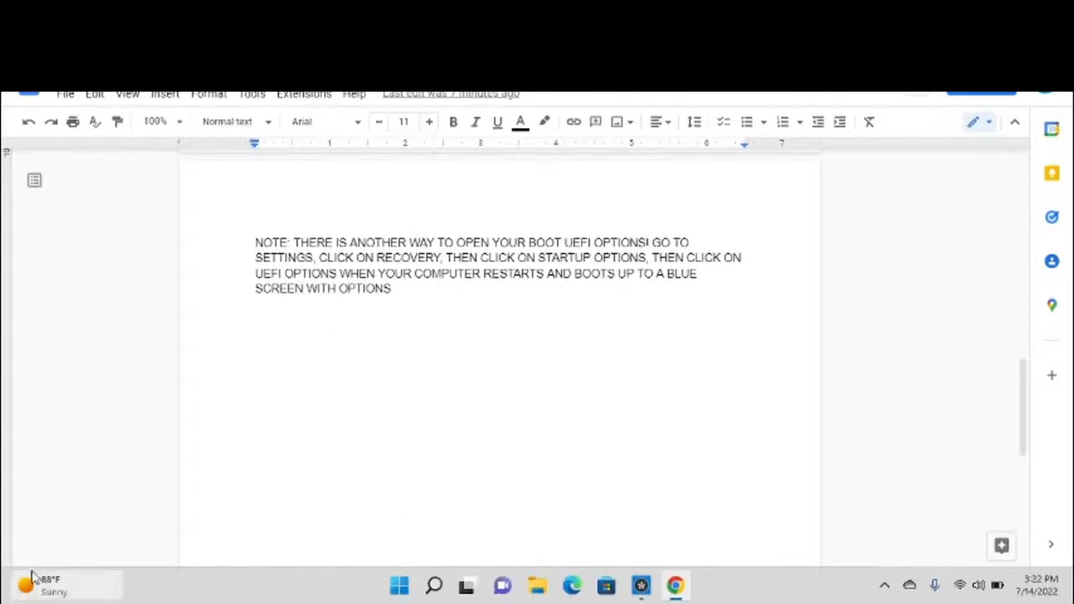
pyautogui.click(42, 584)
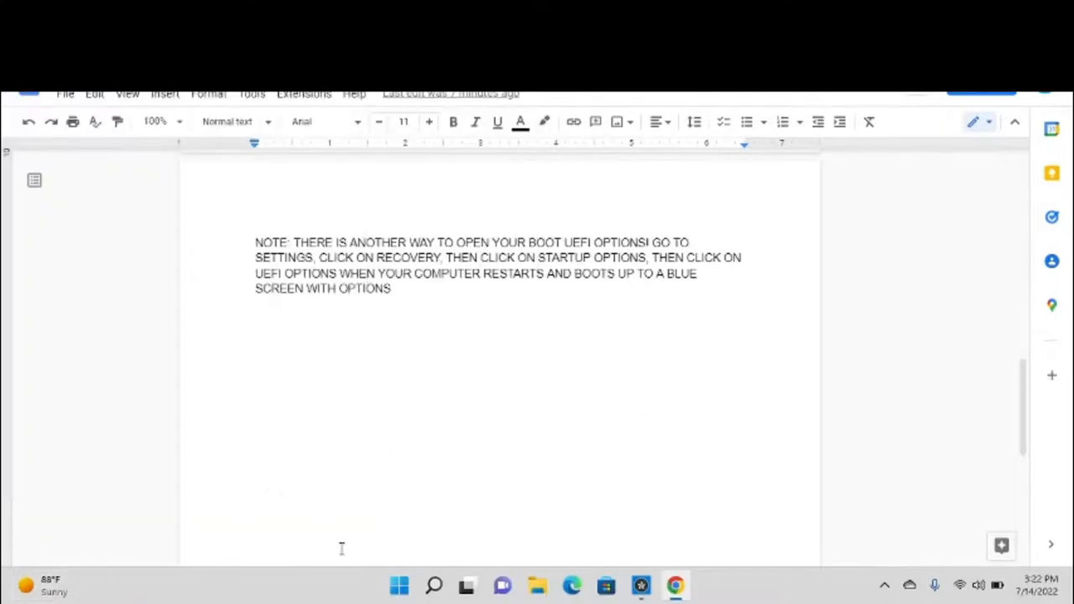
# Step: Launch Windows Settings from the Start menu's pinned apps
pyautogui.click(398, 585)
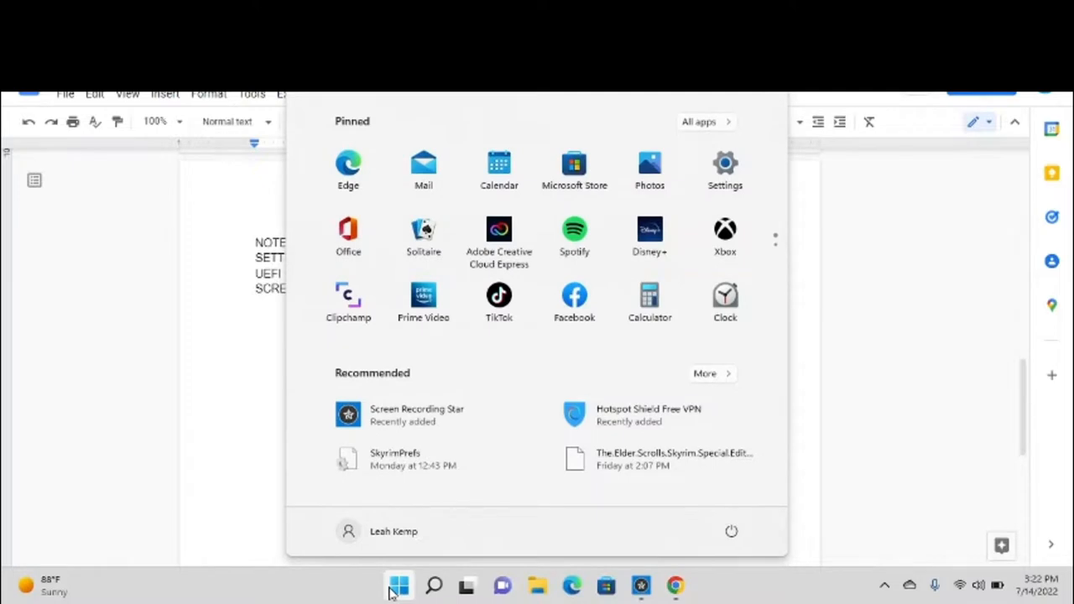
pyautogui.moveTo(697, 429)
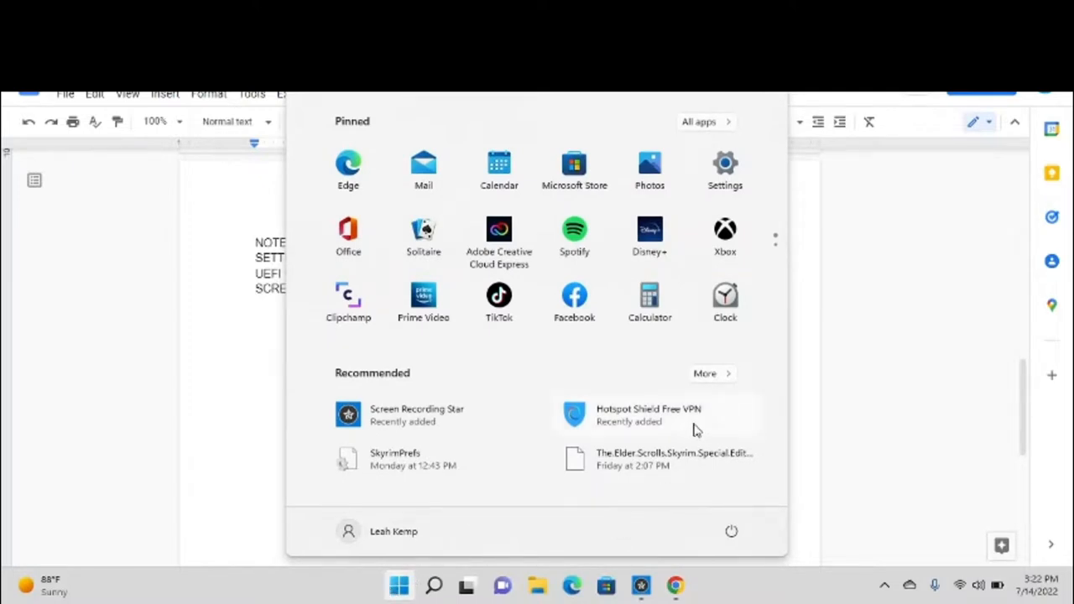
pyautogui.click(724, 162)
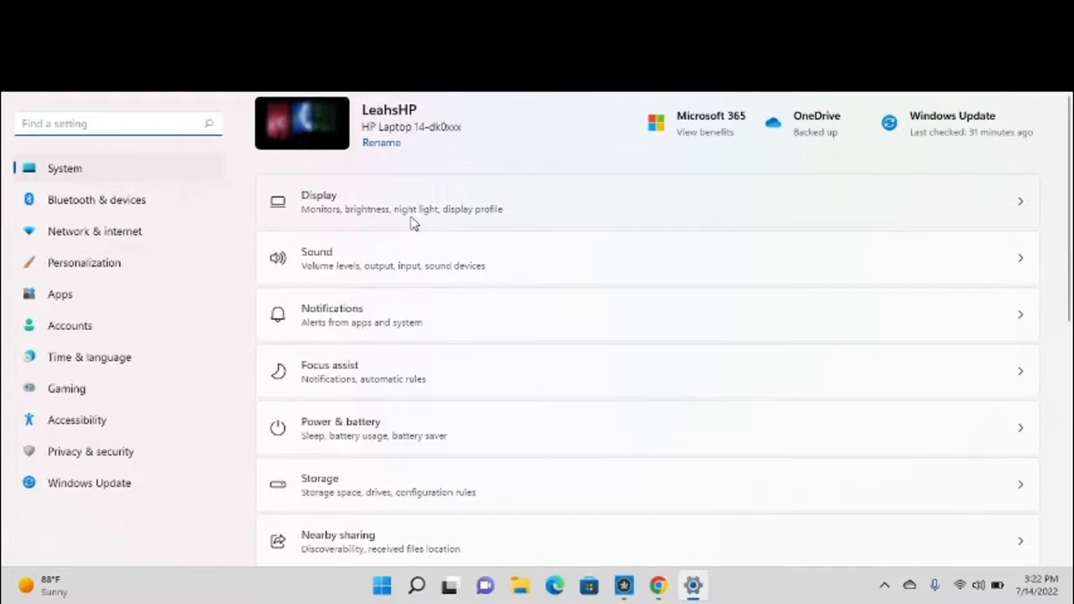
pyautogui.moveTo(112, 556)
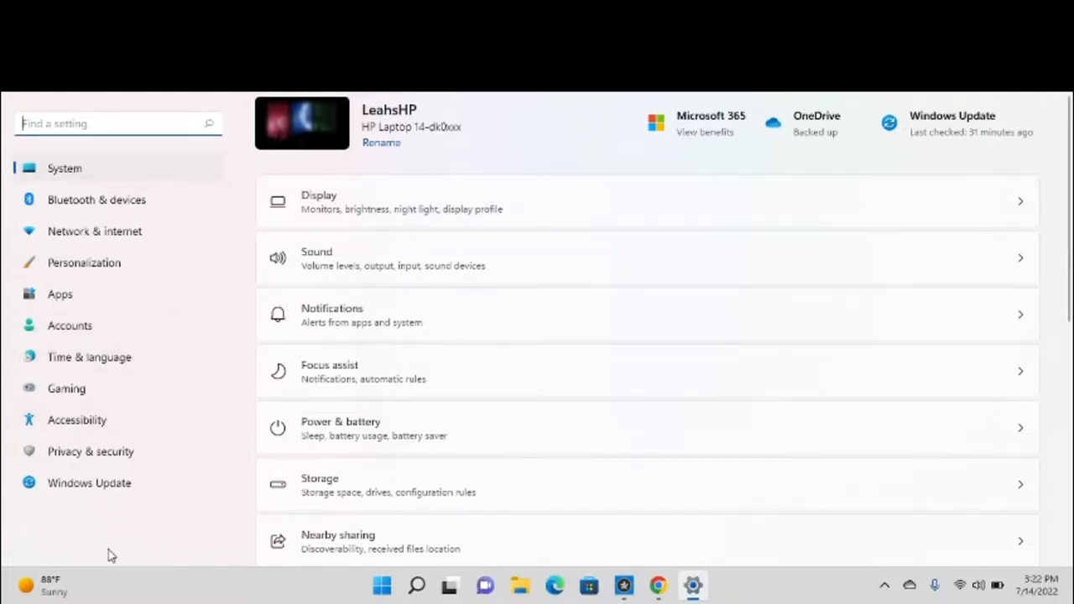
pyautogui.moveTo(156, 477)
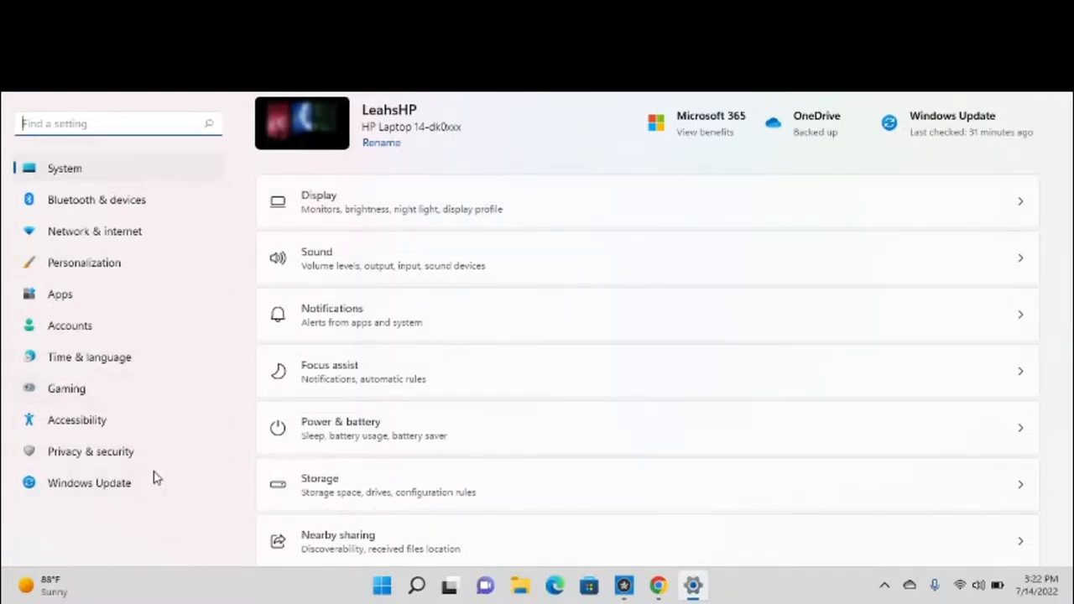
pyautogui.moveTo(99, 426)
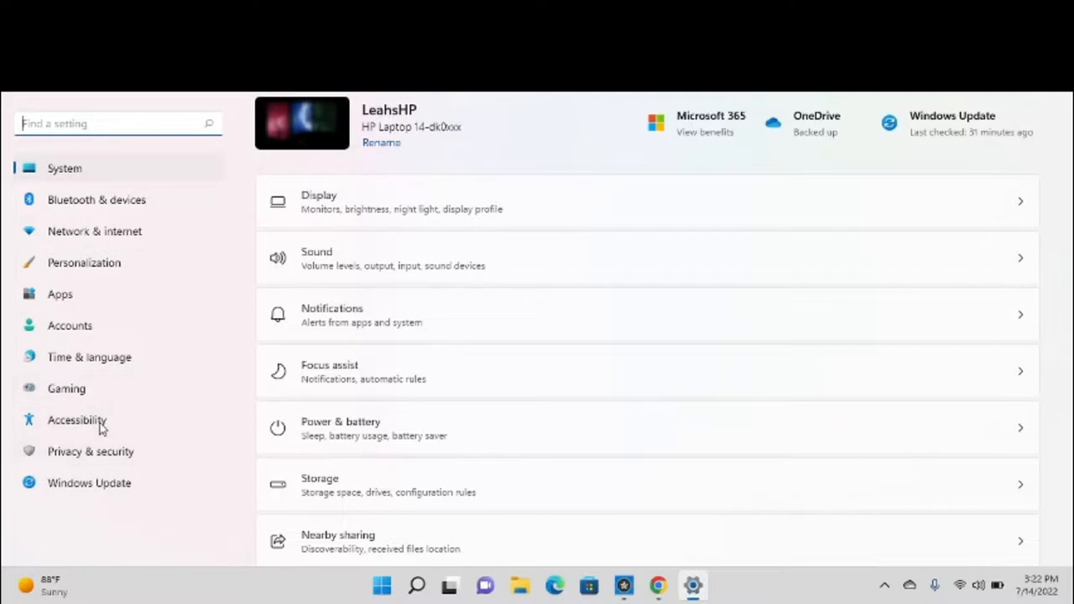
pyautogui.moveTo(1065, 248)
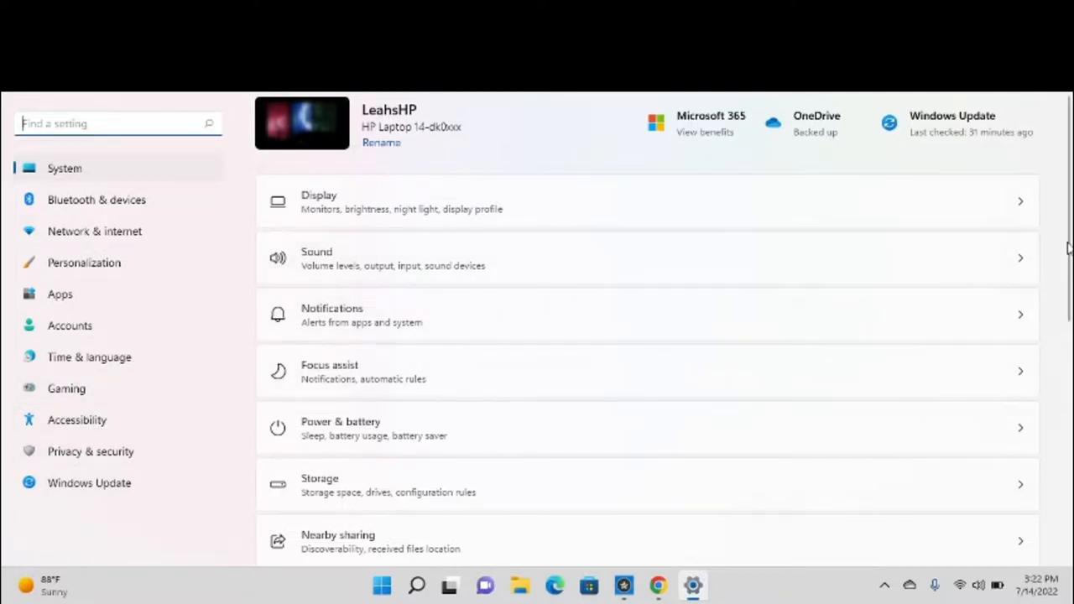
# Step: Scroll the System list to reach Recovery with its Advanced startup option
pyautogui.scroll(-3)
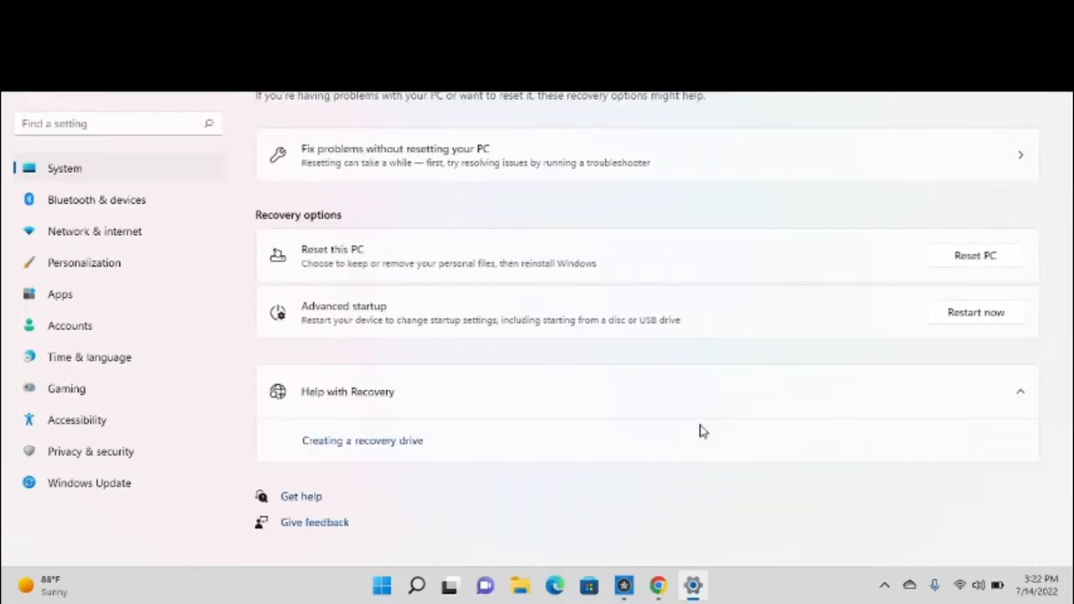
pyautogui.moveTo(330, 325)
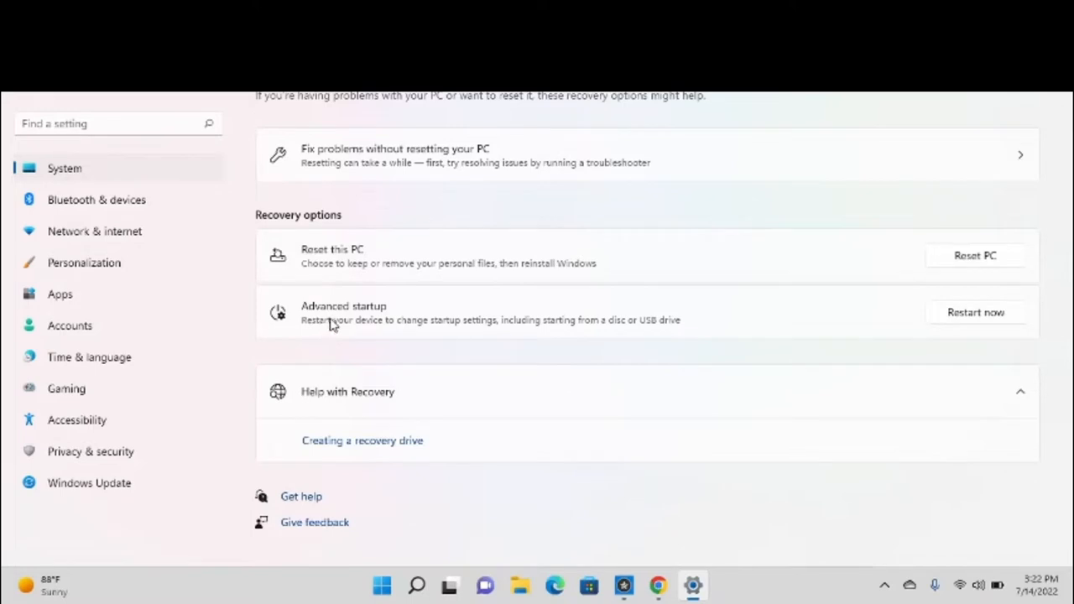
pyautogui.moveTo(377, 329)
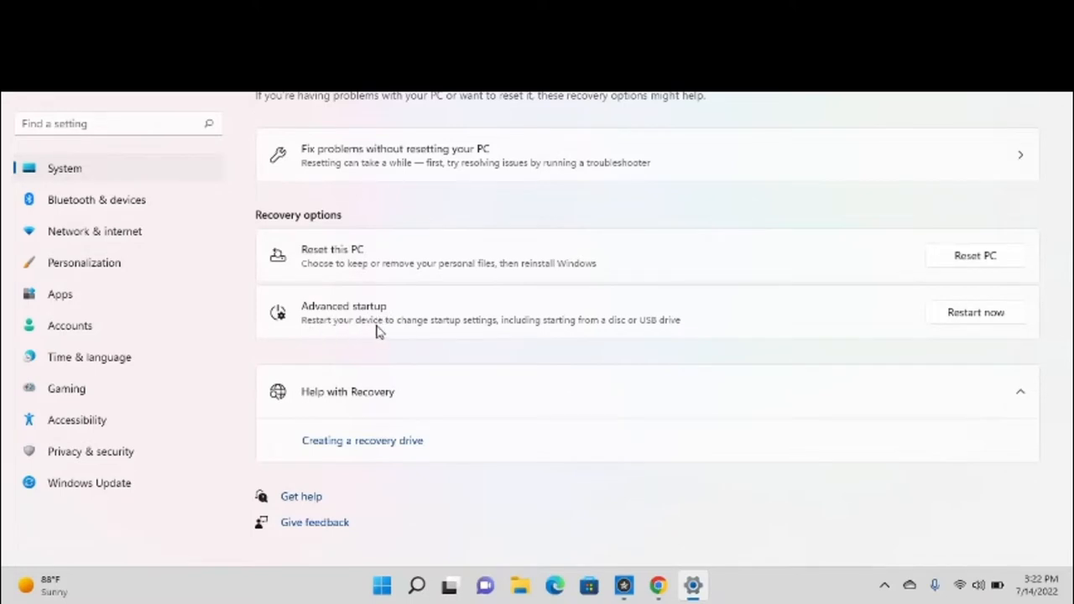
pyautogui.moveTo(516, 338)
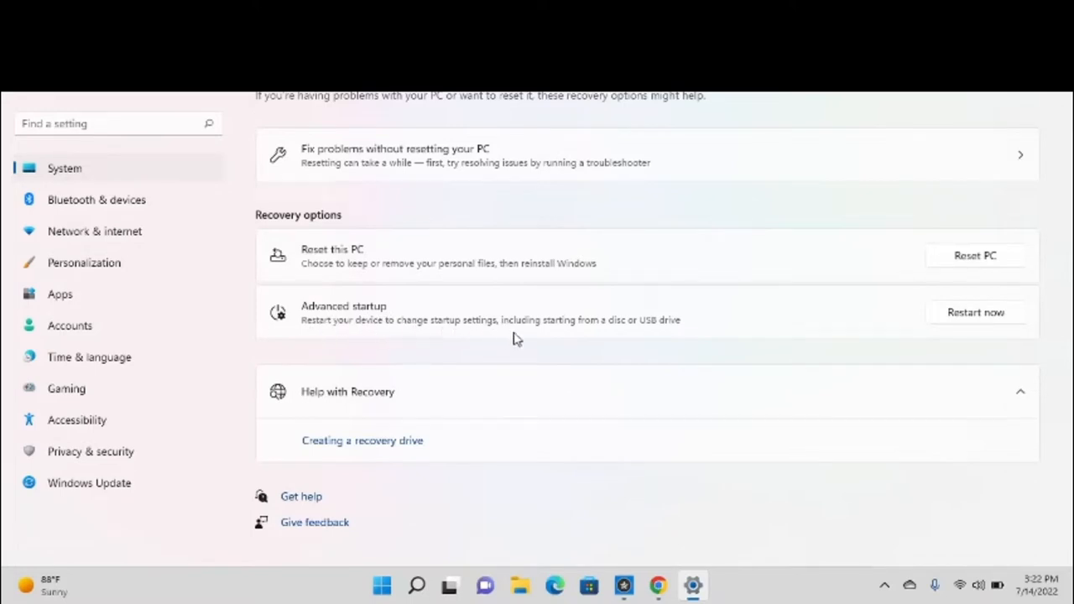
pyautogui.moveTo(681, 342)
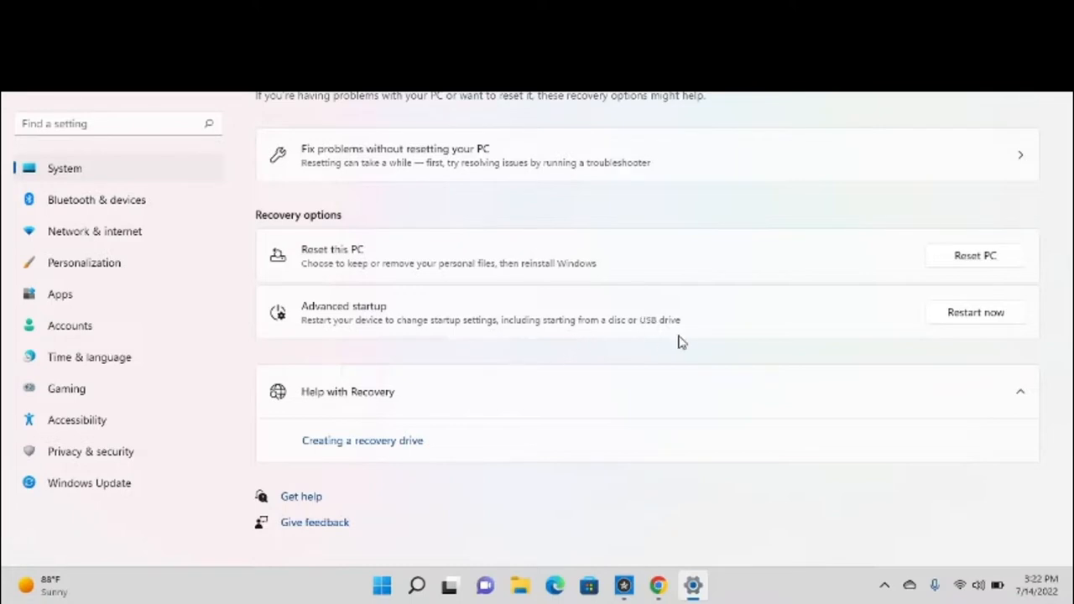
pyautogui.moveTo(552, 322)
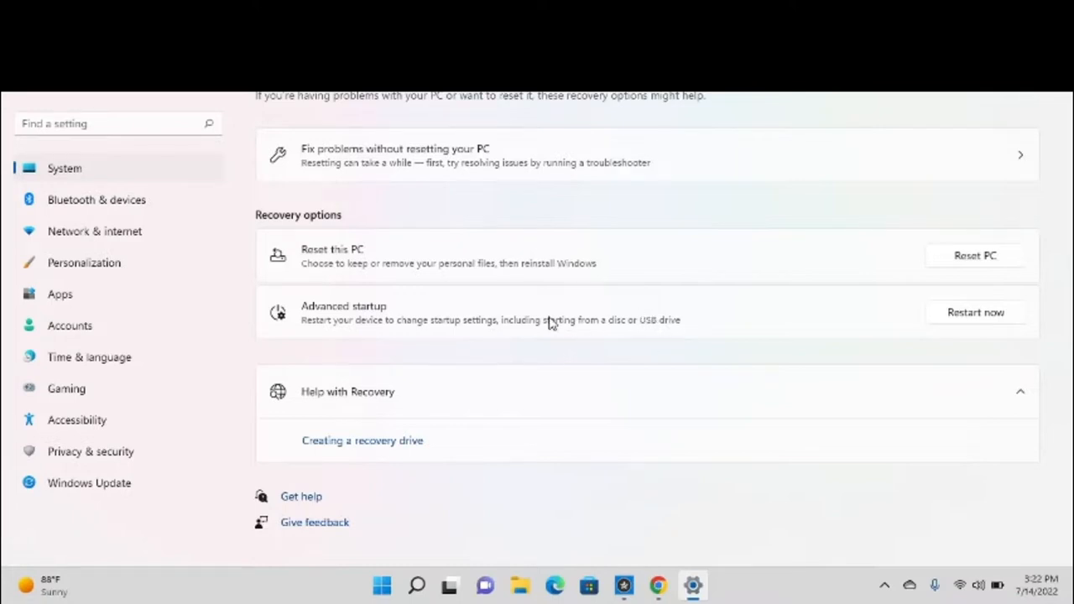
pyautogui.moveTo(863, 347)
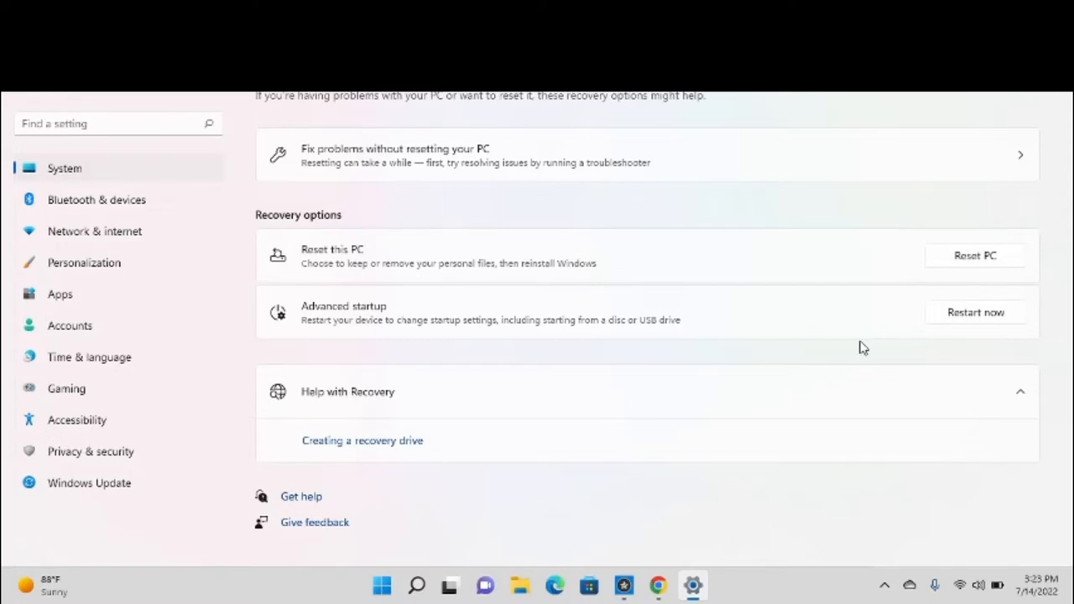
# Step: Return to the Google Docs guide at its title, then bring up OBS
pyautogui.click(670, 584)
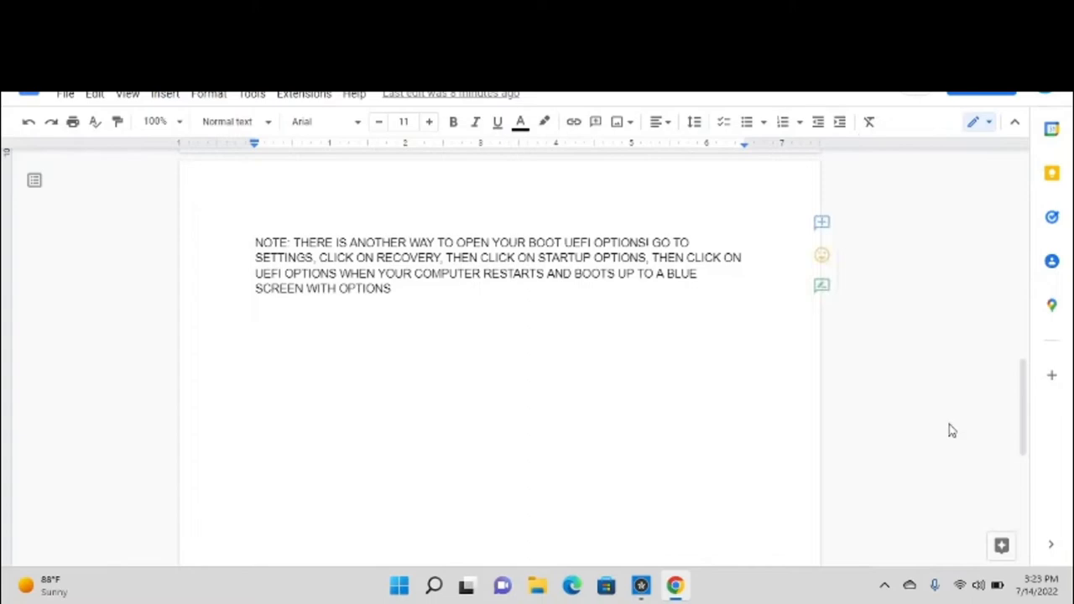
pyautogui.scroll(3)
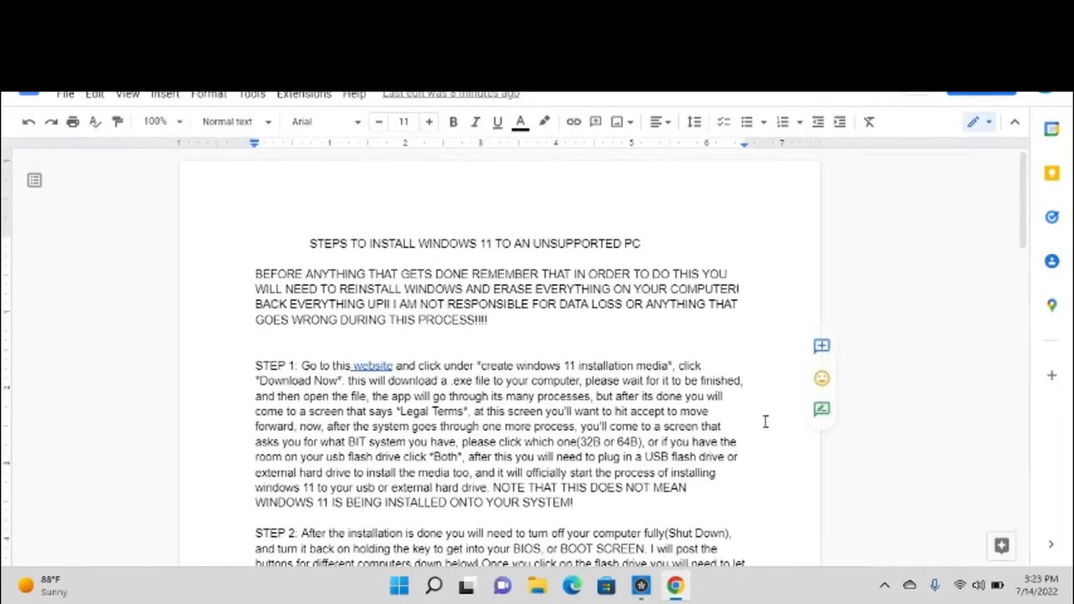
pyautogui.click(640, 585)
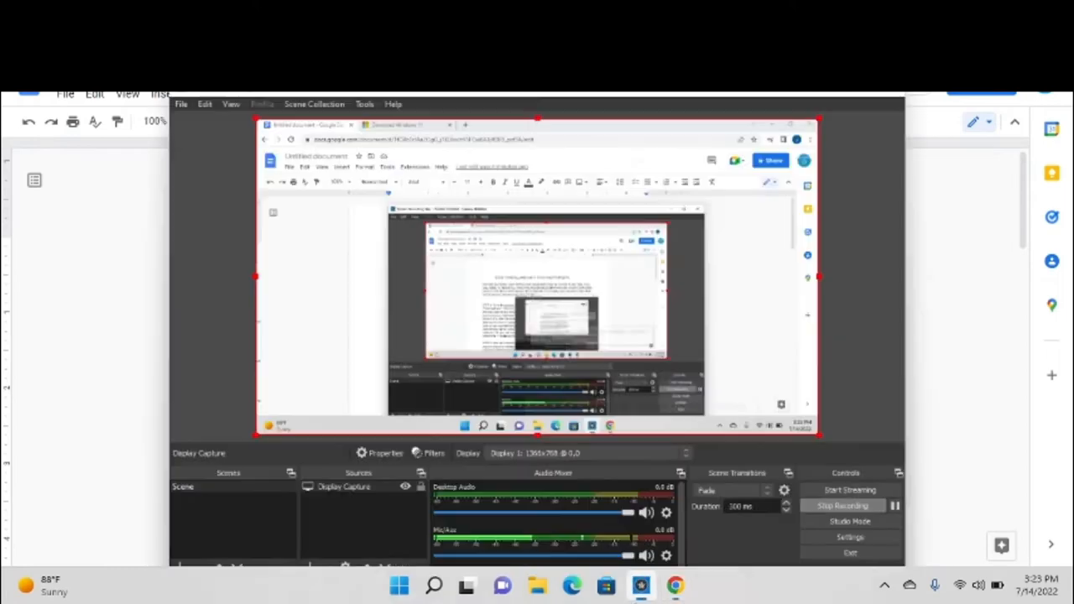